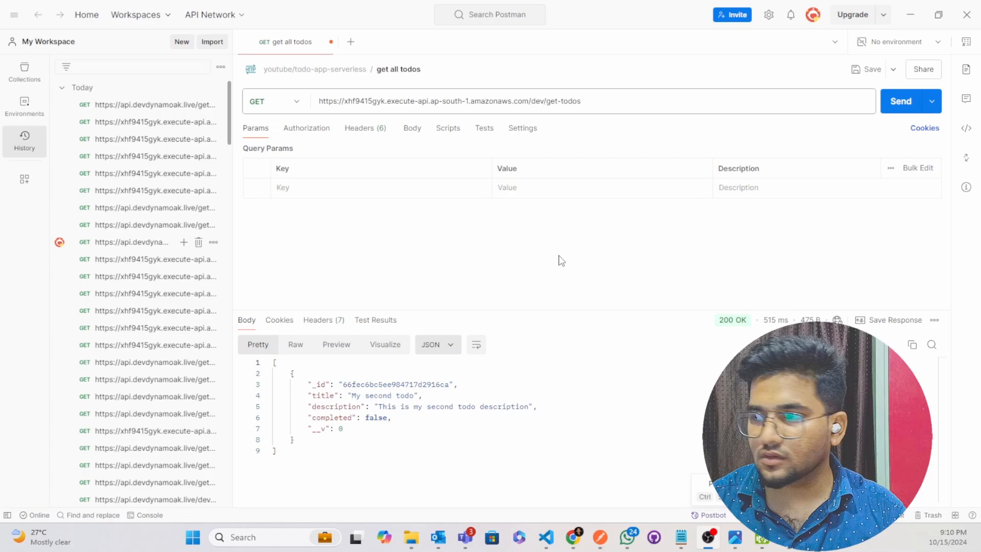
pyautogui.moveTo(901, 101)
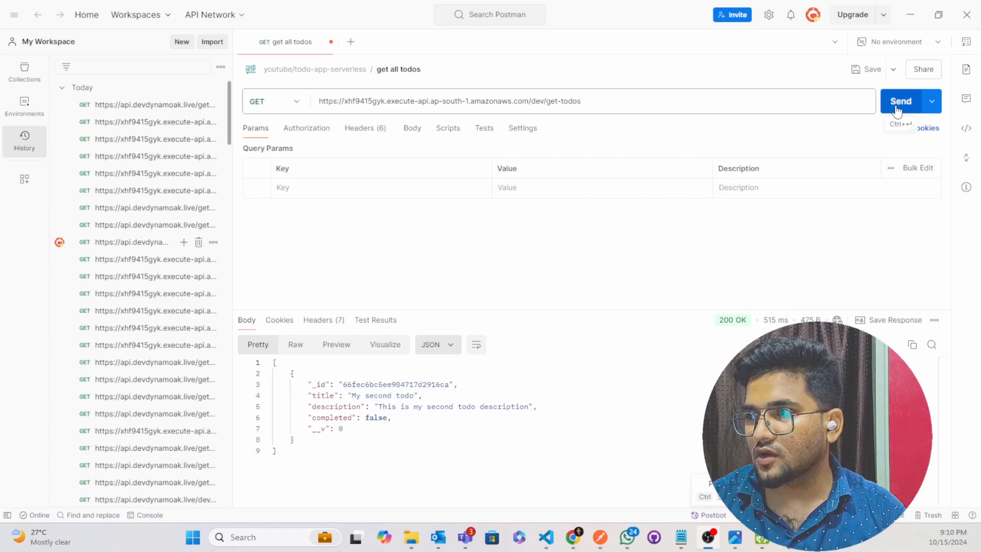
# Resend the GET get-todos request and receive 200 OK with the todo 'My second todo'.
pyautogui.click(899, 101)
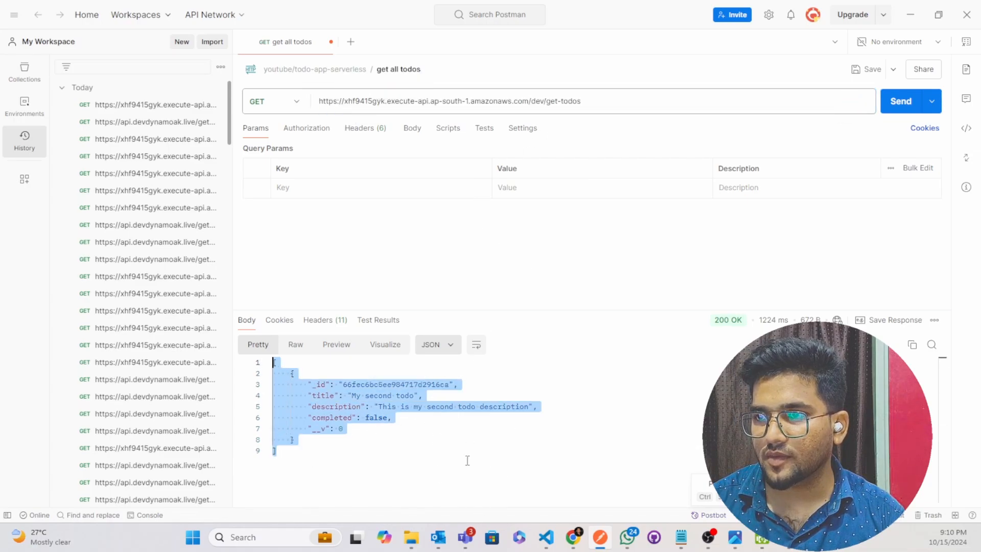
pyautogui.moveTo(508, 232)
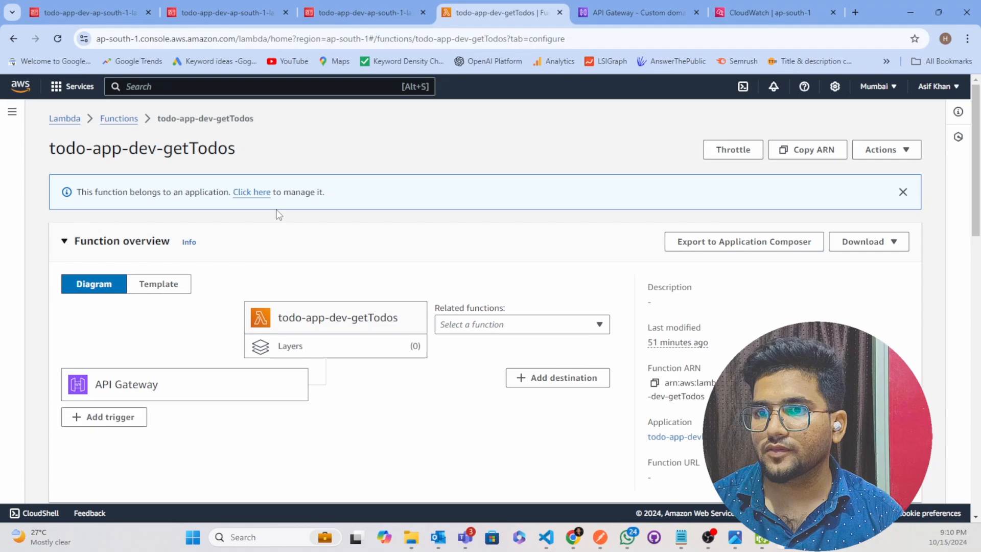
# Move from the getTodos Lambda page to the API Gateway APIs list showing dev-todo-app.
pyautogui.scroll(-3)
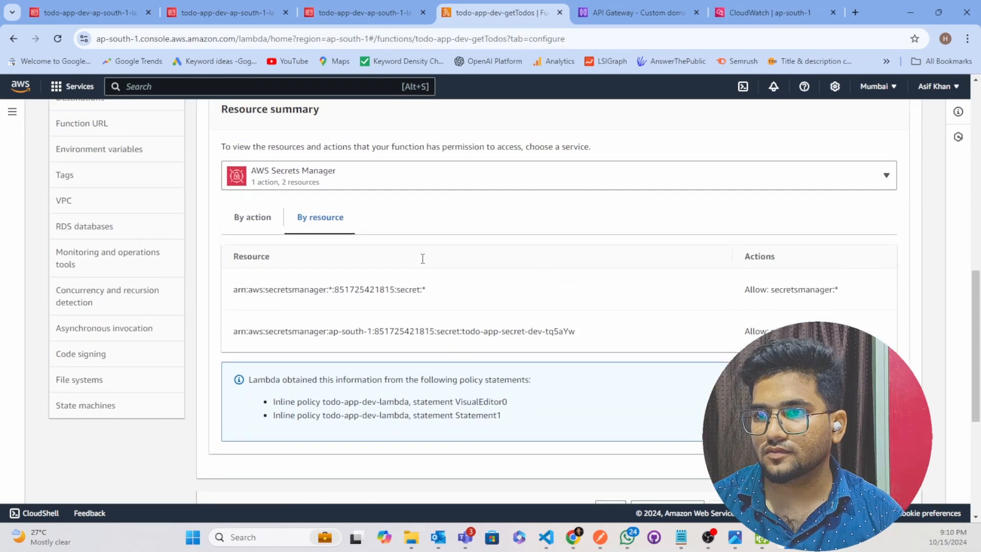
pyautogui.scroll(3)
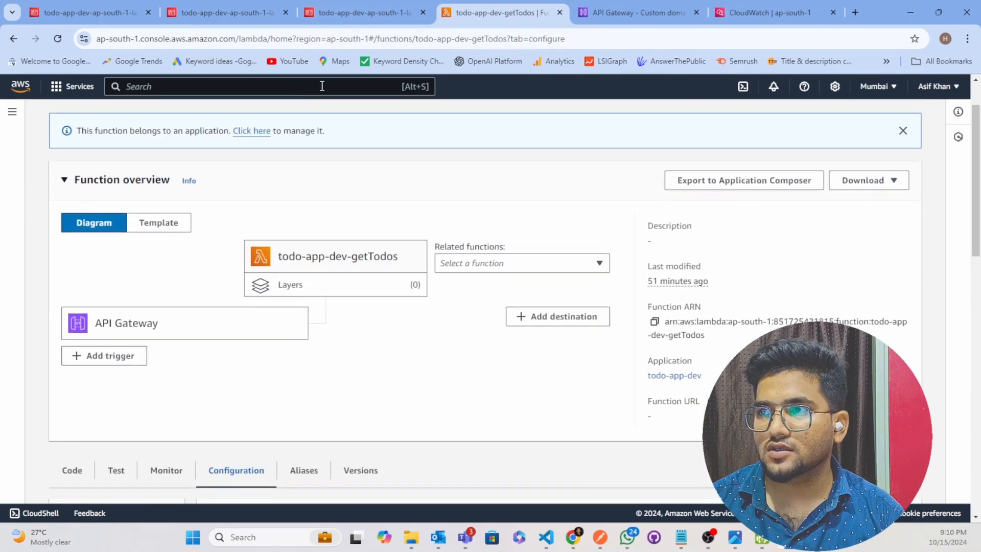
pyautogui.click(634, 12)
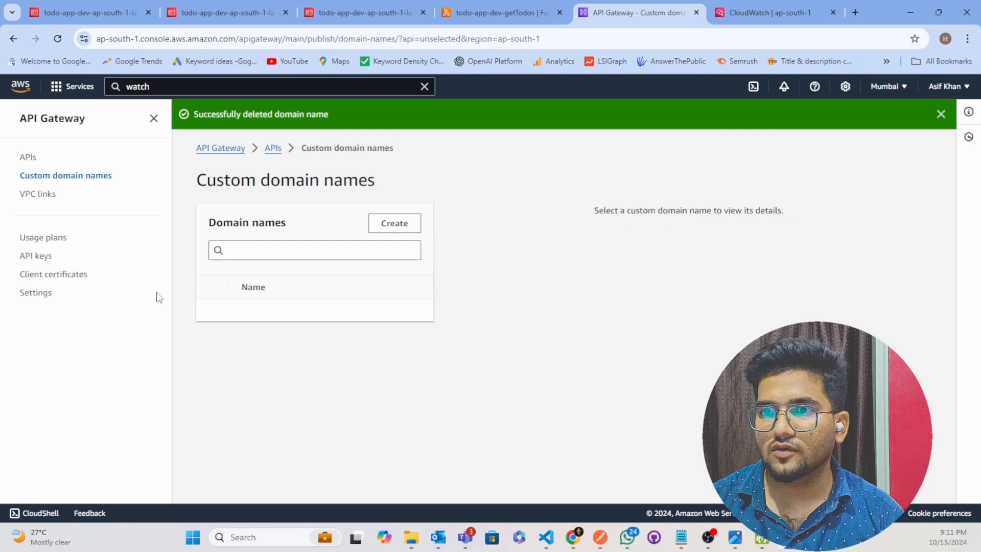
pyautogui.moveTo(183, 86)
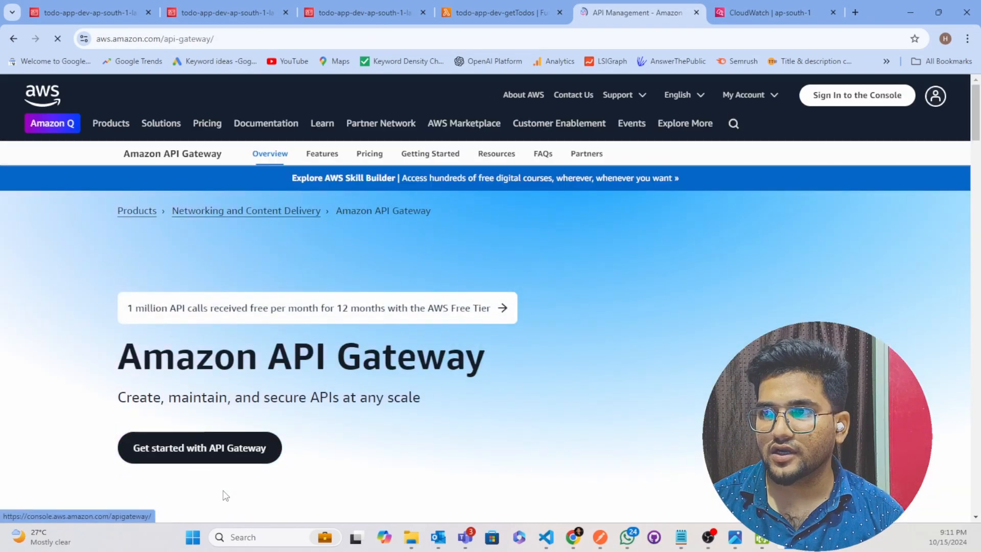
pyautogui.click(199, 448)
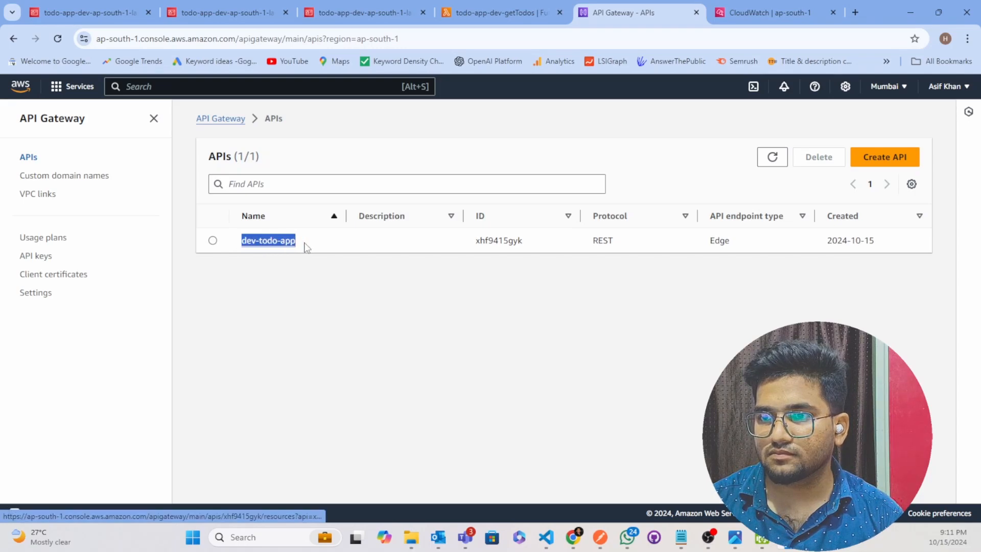
pyautogui.moveTo(272, 244)
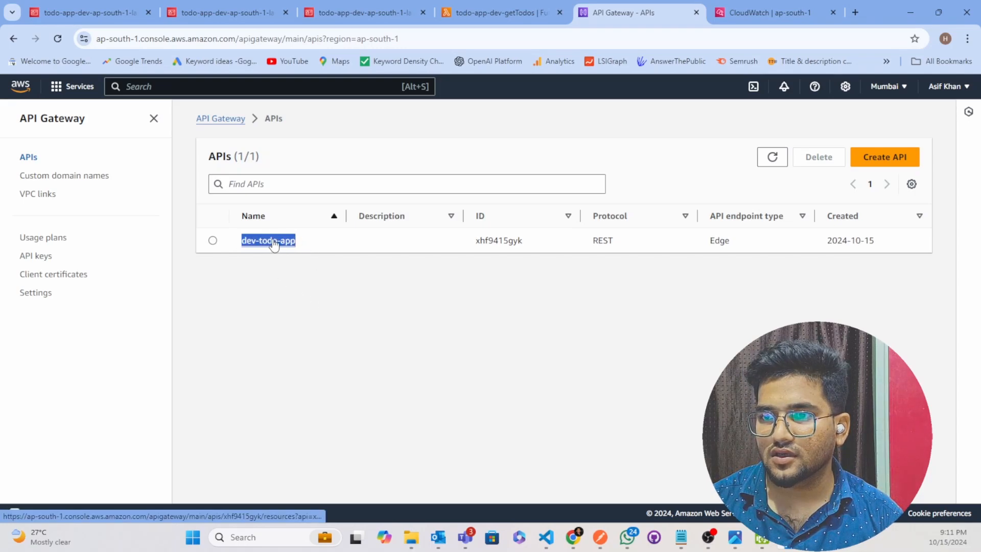
# View dev-todo-app's resources, then reach the empty Custom domain names page.
pyautogui.click(269, 240)
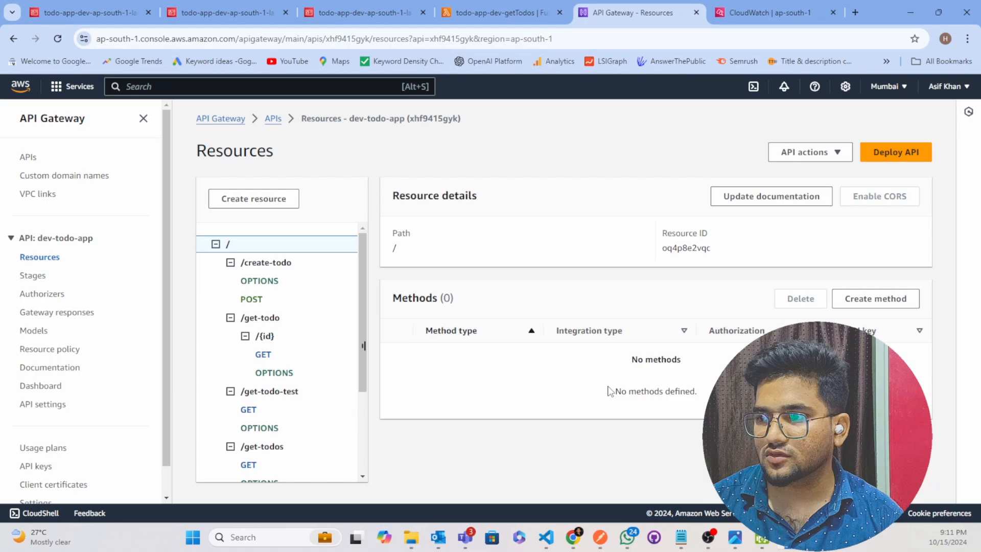
pyautogui.moveTo(41, 186)
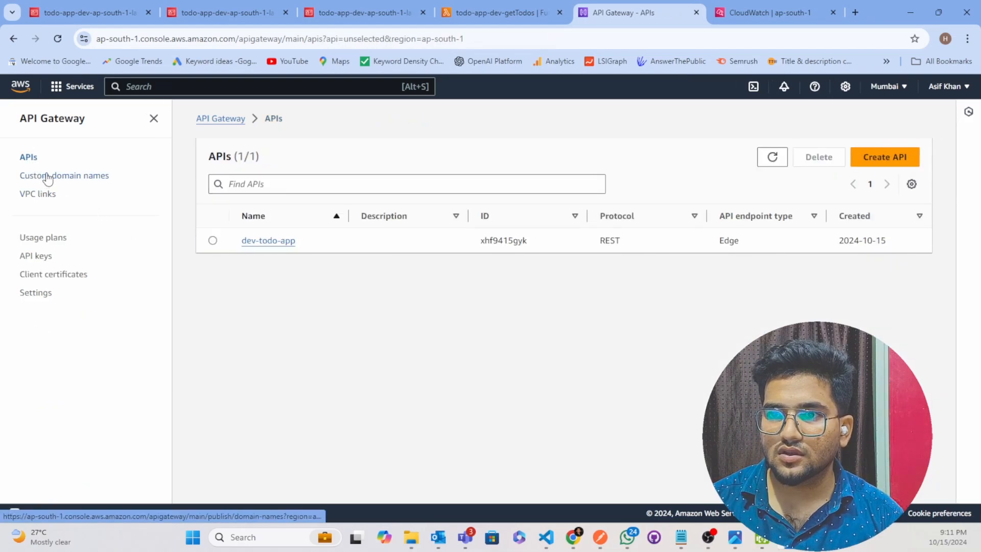
pyautogui.moveTo(64, 179)
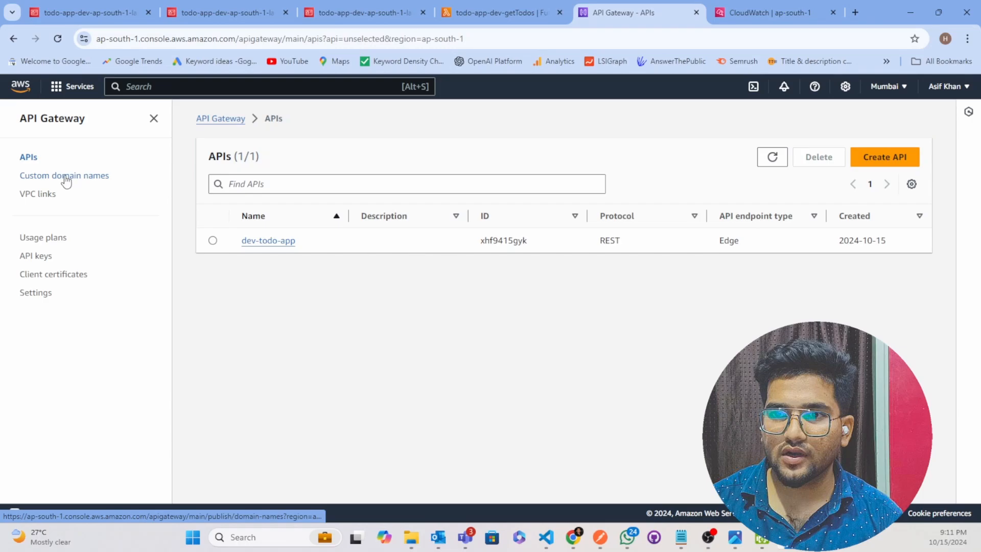
pyautogui.click(63, 175)
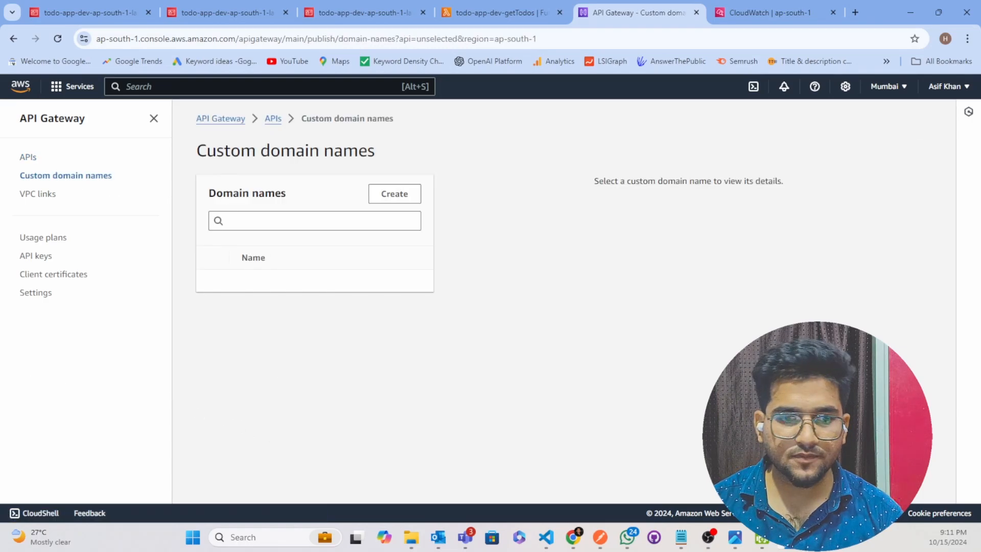
pyautogui.click(395, 193)
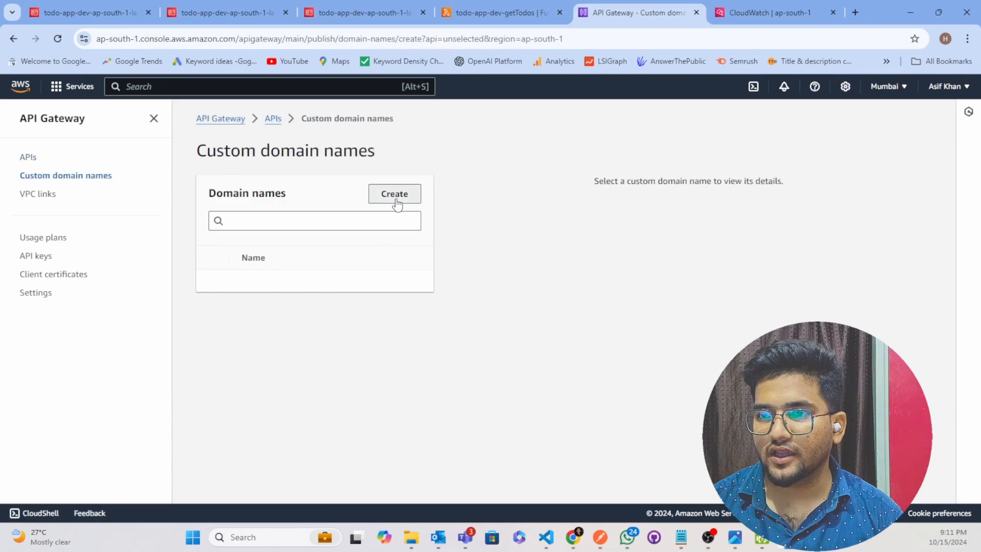
# Begin entering the custom domain name, reaching the partial value 'api.devdy'.
pyautogui.click(395, 193)
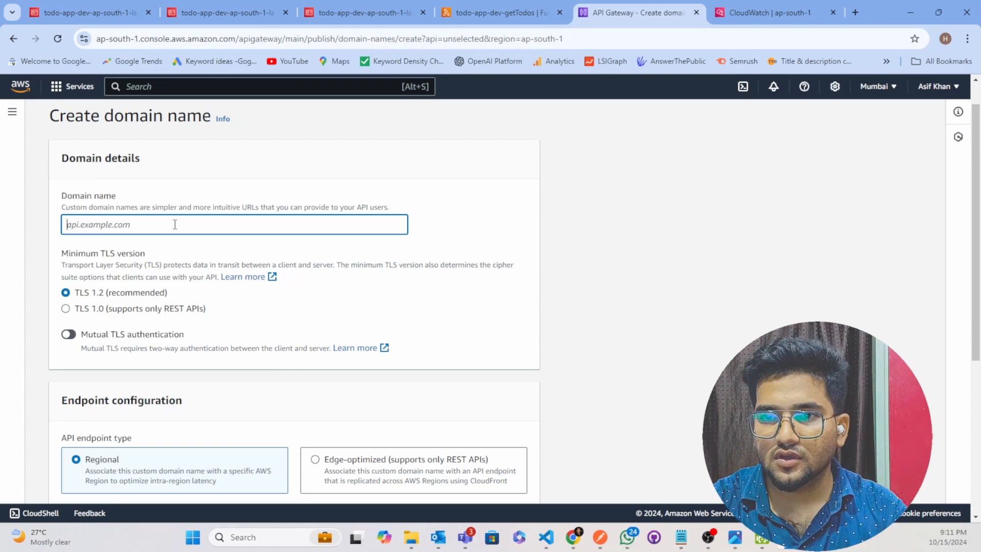
pyautogui.write('api.')
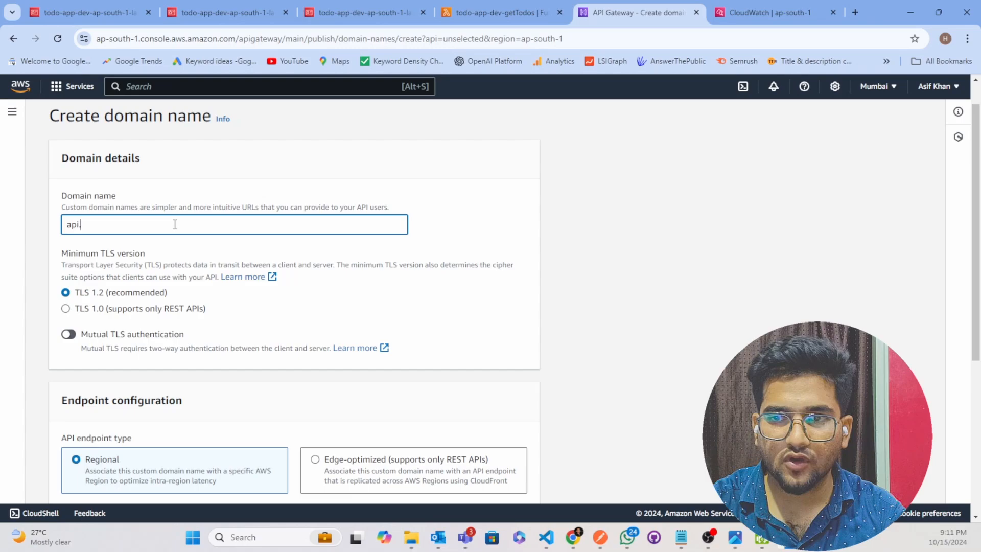
pyautogui.write('dev')
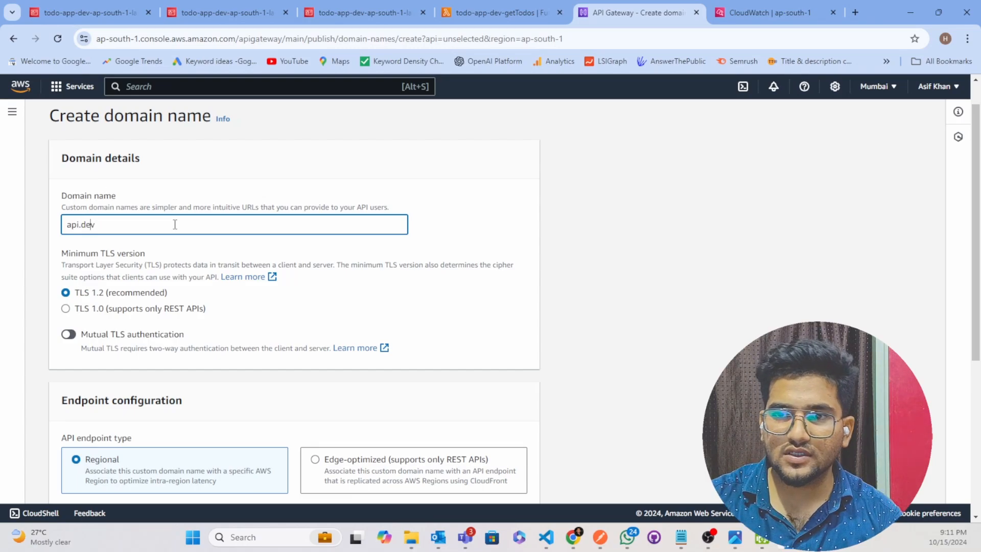
pyautogui.doubleClick(72, 223)
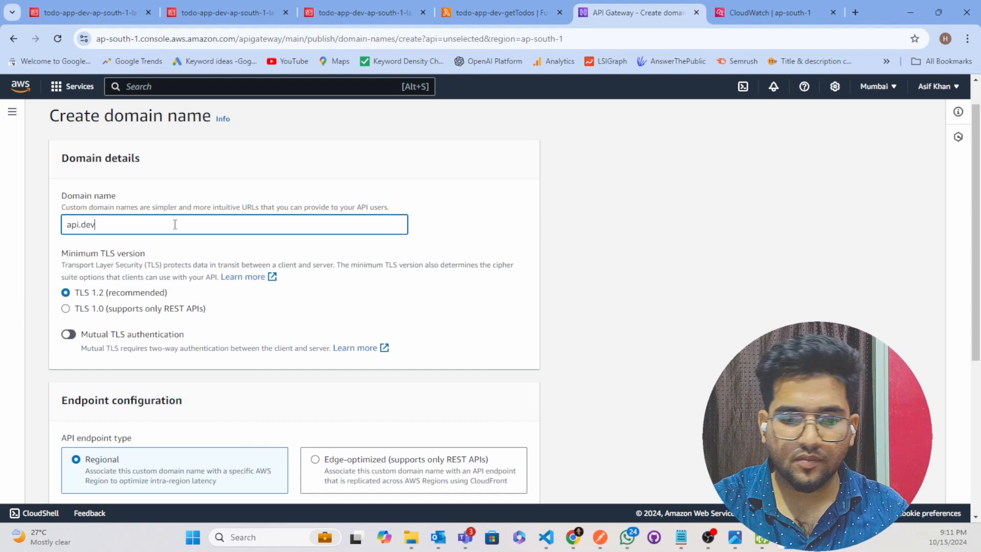
pyautogui.write('dy')
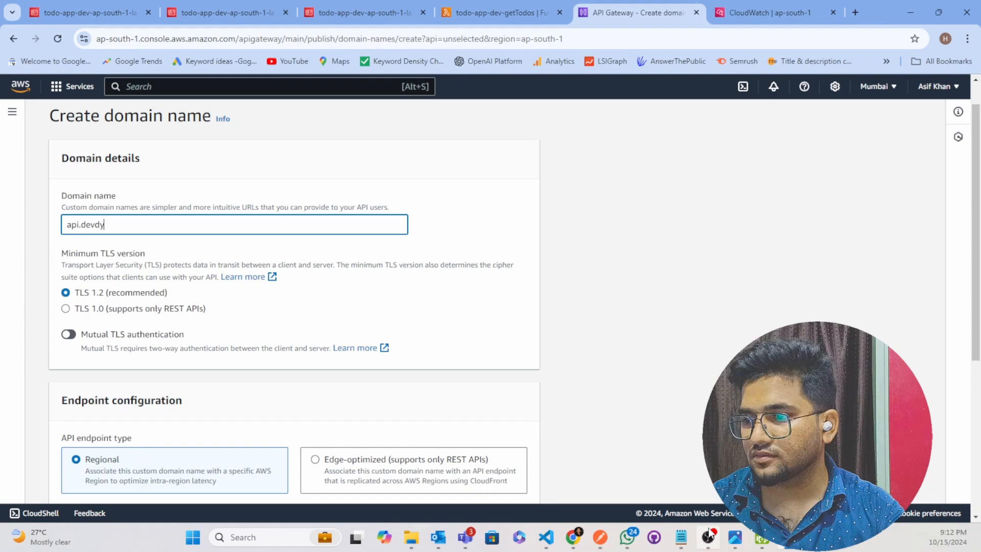
pyautogui.moveTo(567, 490)
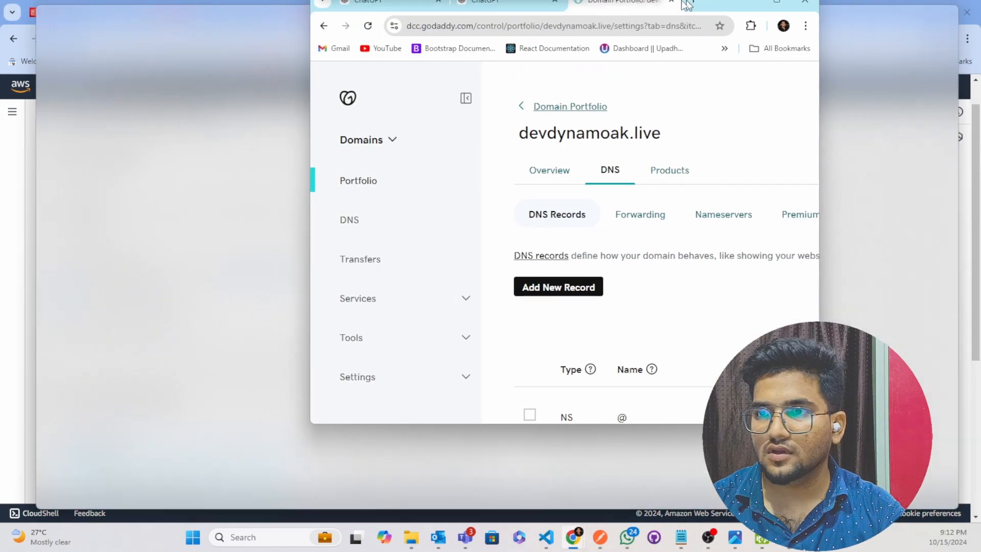
# Check the exact devdynamoak.live name on GoDaddy's DNS page and return to the AWS form.
pyautogui.click(776, 3)
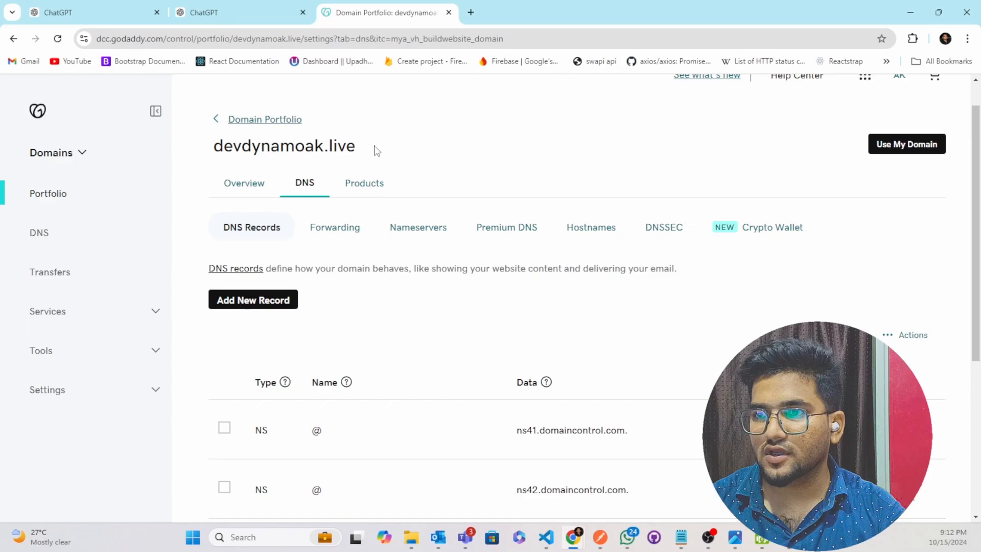
pyautogui.moveTo(373, 150)
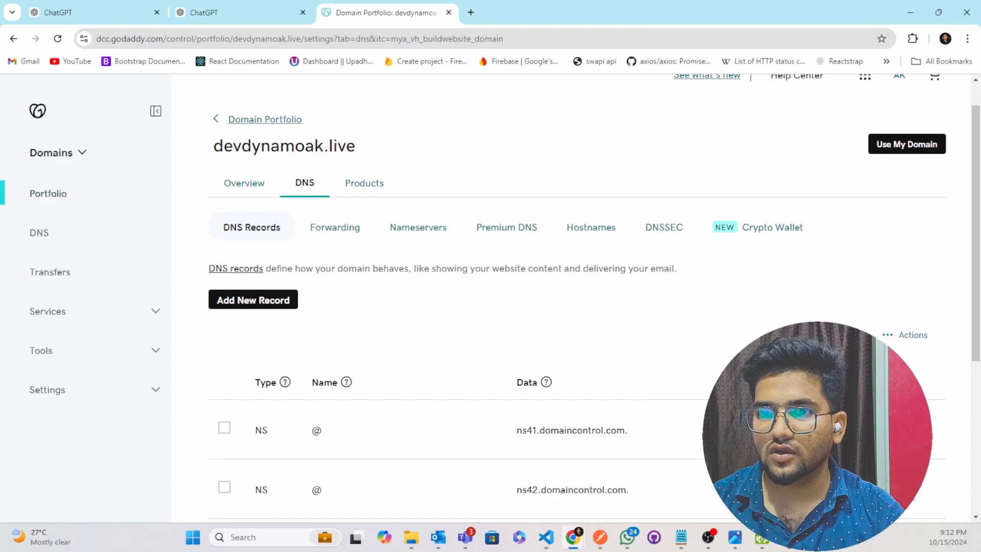
pyautogui.click(51, 152)
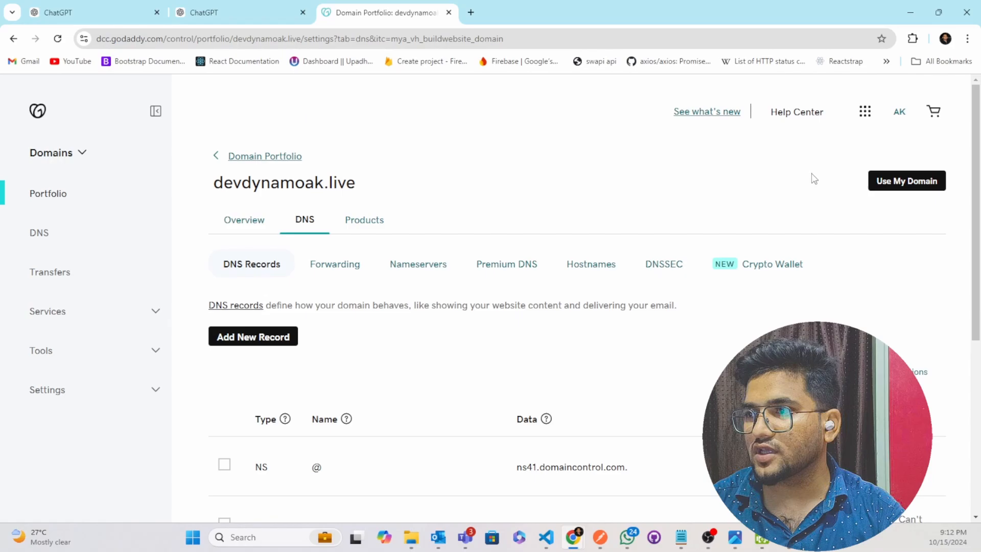
pyautogui.moveTo(298, 217)
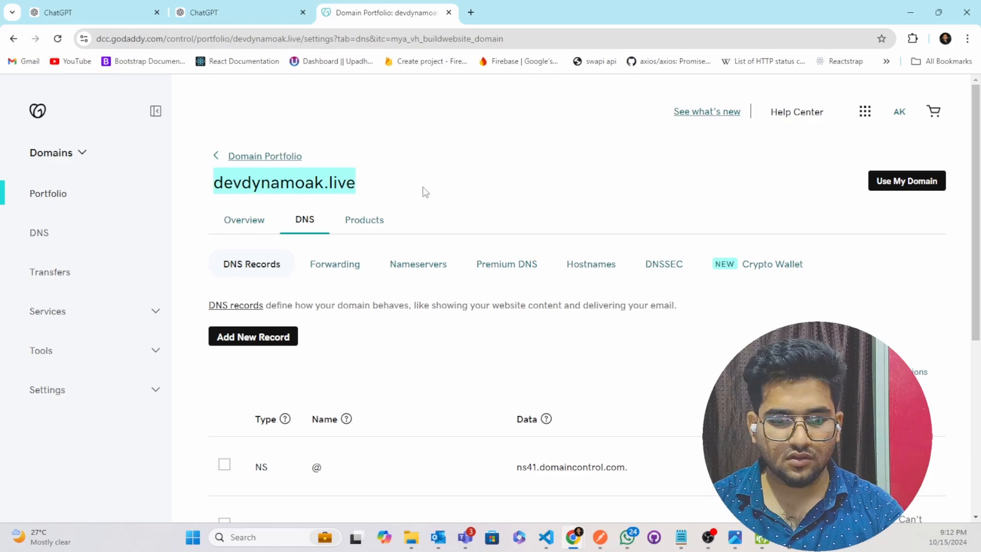
pyautogui.click(634, 13)
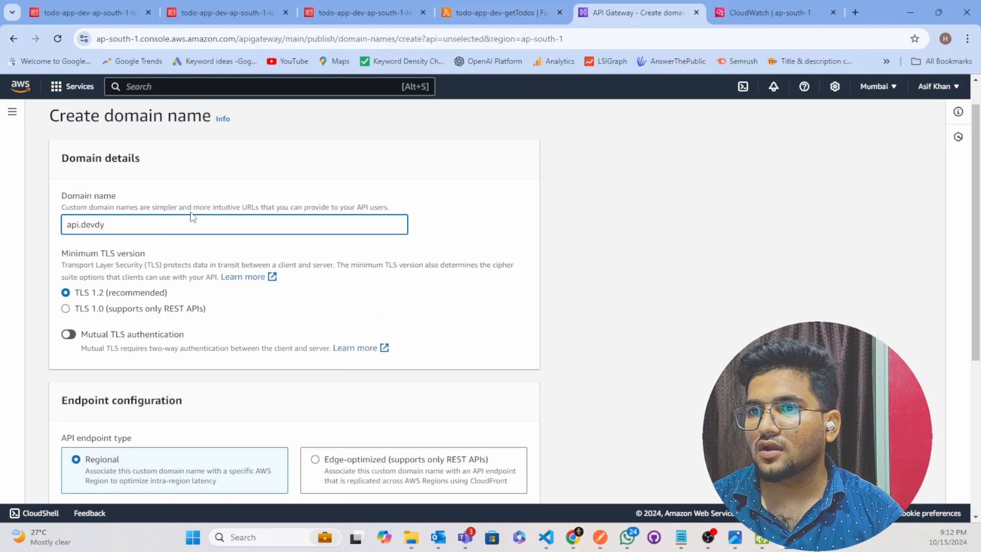
# Complete the domain as api.devdynamoak.live and choose the devdynamoak.live ACM certificate, Regional endpoint.
pyautogui.doubleClick(94, 223)
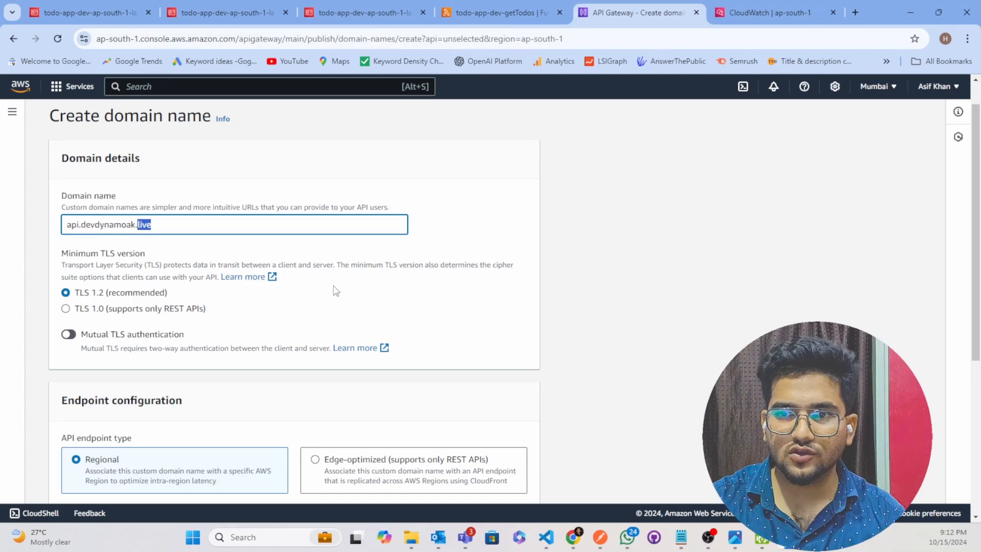
pyautogui.press('ctrl+a')
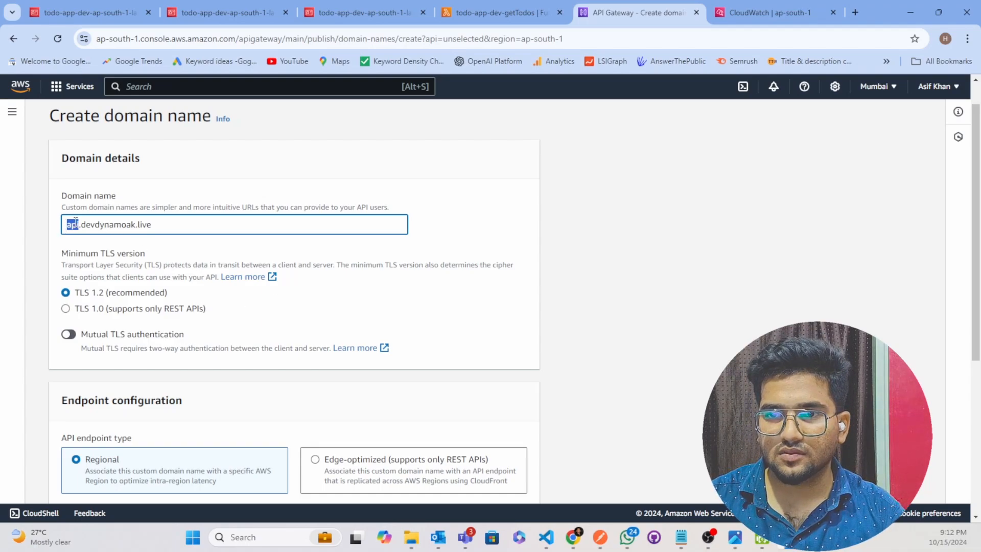
pyautogui.scroll(-3)
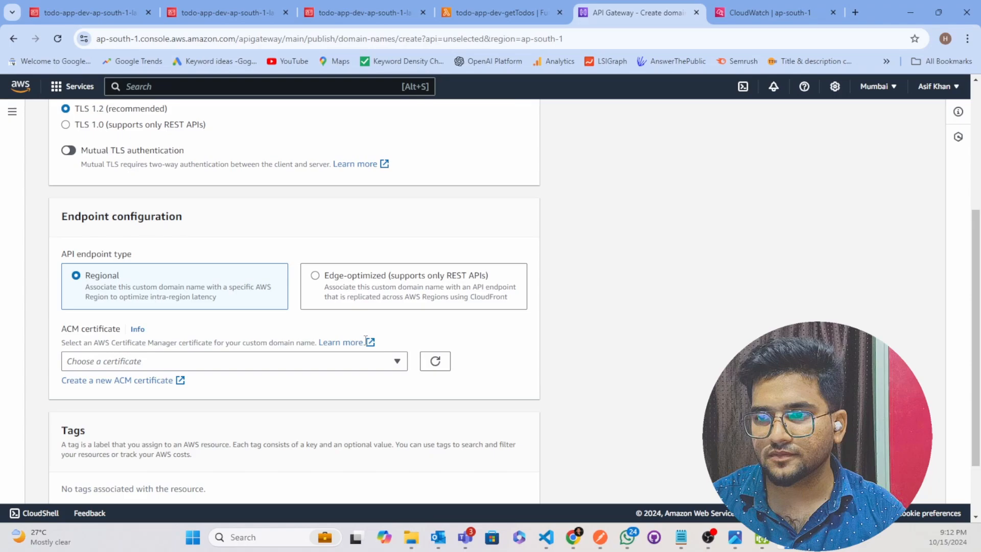
pyautogui.moveTo(141, 178)
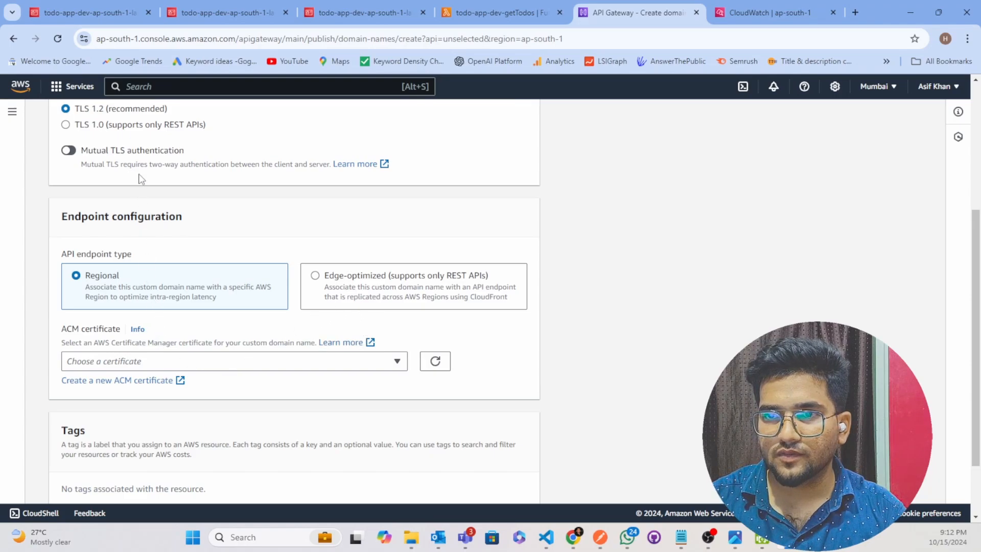
pyautogui.scroll(-3)
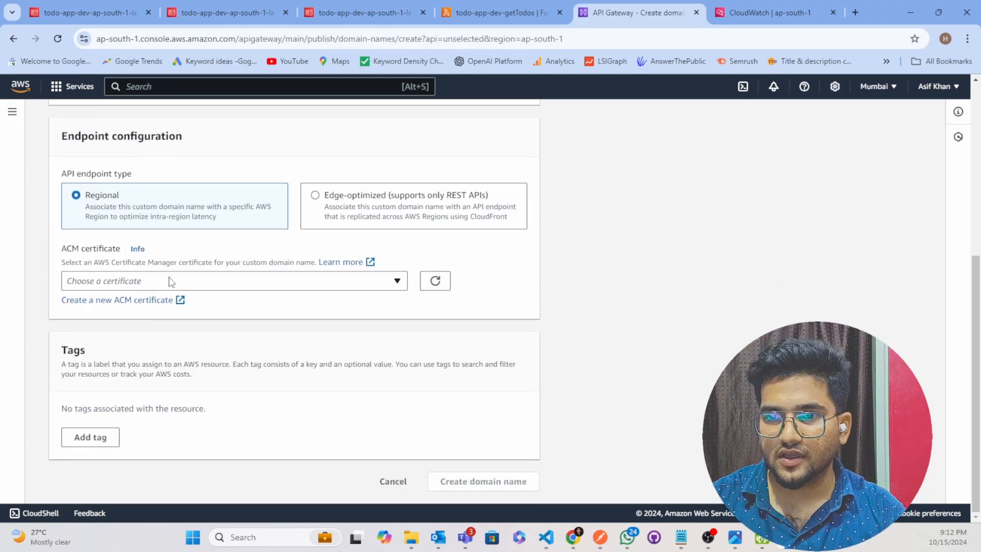
pyautogui.click(234, 280)
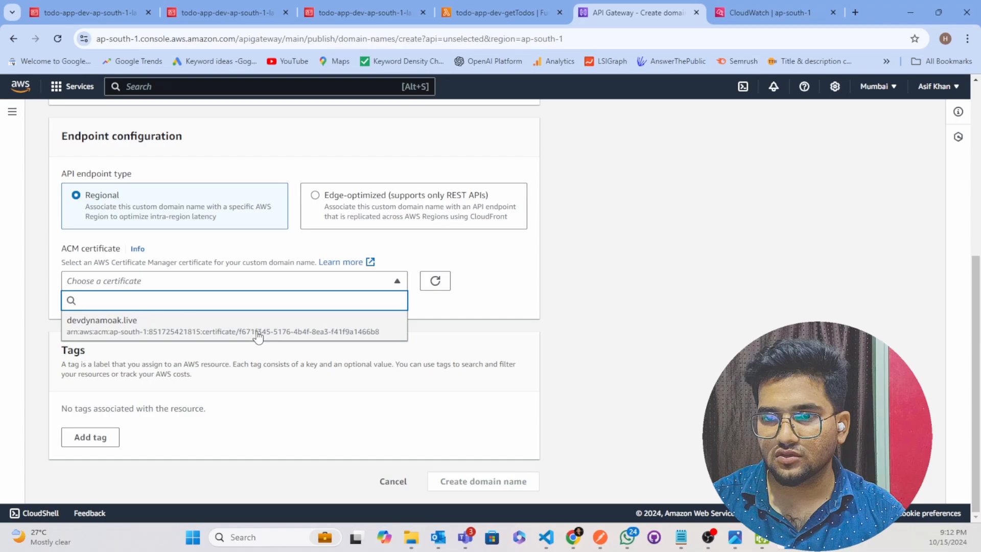
pyautogui.click(235, 325)
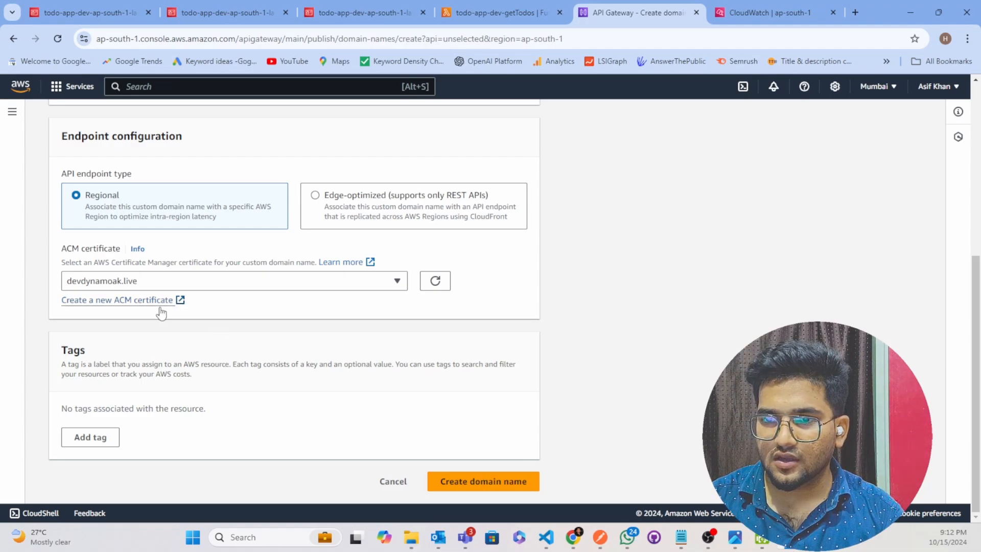
pyautogui.moveTo(195, 361)
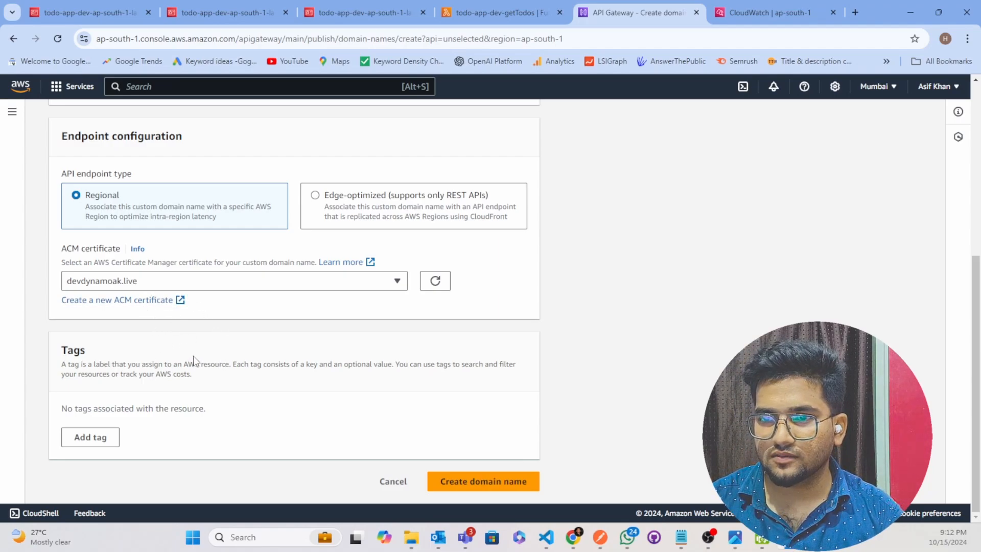
pyautogui.moveTo(262, 336)
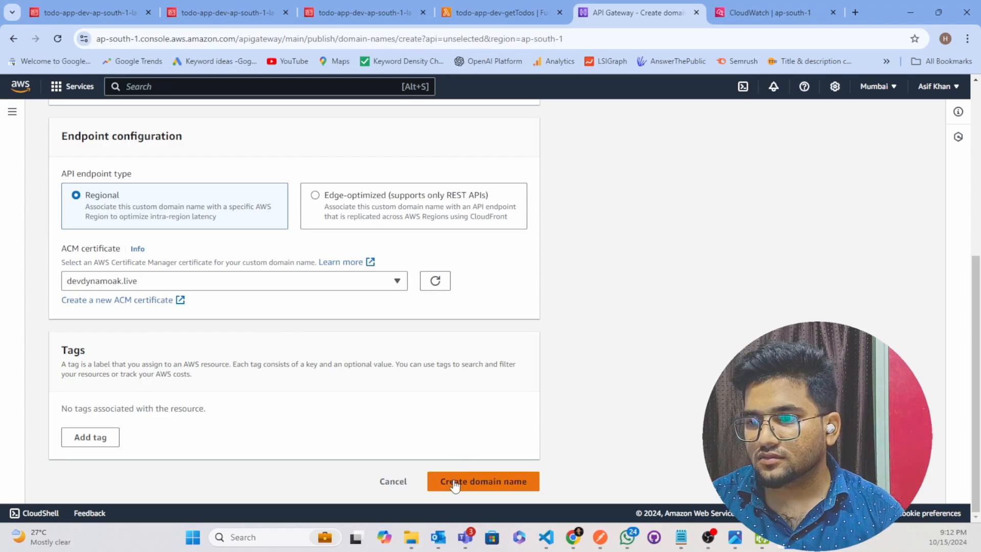
# Create the api.devdynamoak.live domain and view its still-empty API mappings.
pyautogui.click(482, 481)
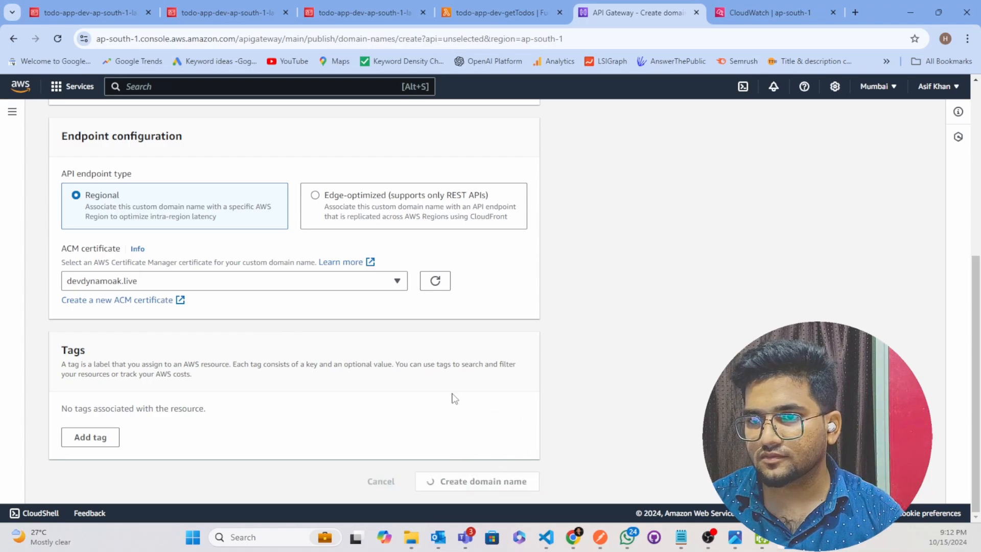
pyautogui.click(482, 481)
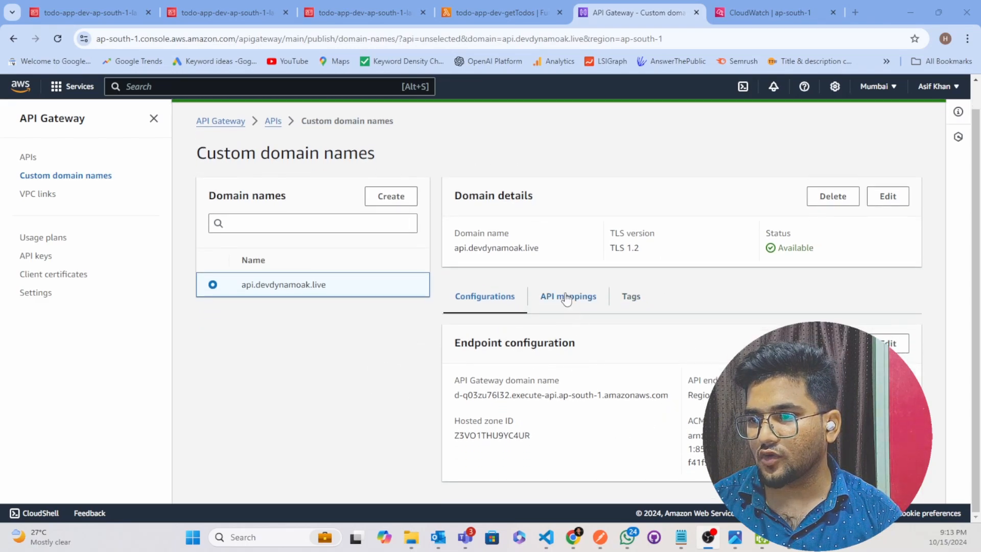
pyautogui.click(567, 296)
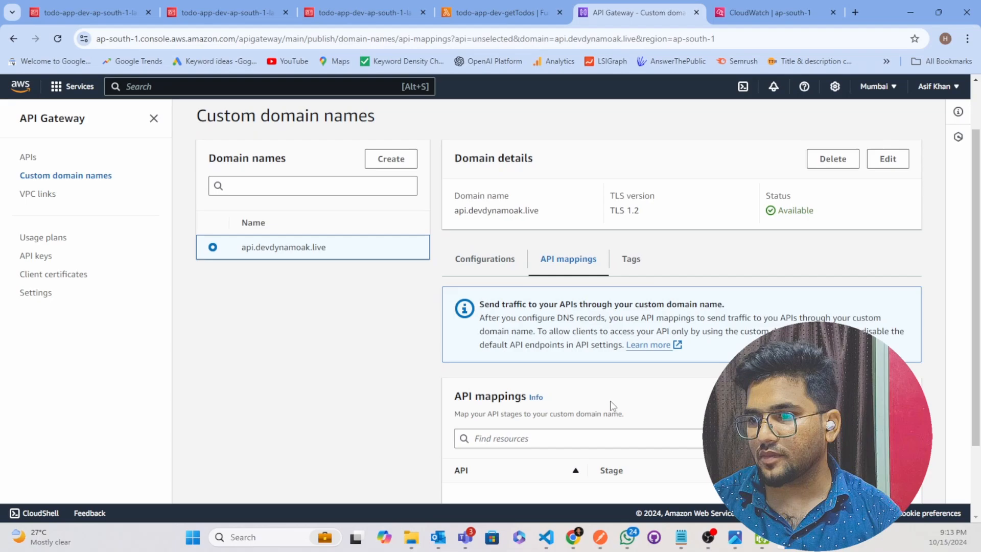
pyautogui.scroll(-3)
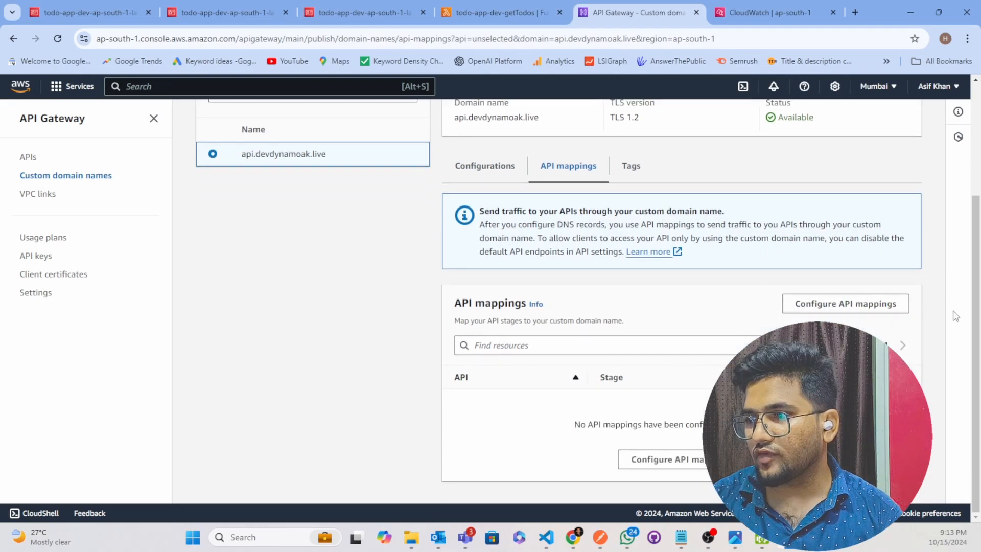
# Add and save a mapping of dev-todo-app's dev stage with no path.
pyautogui.click(845, 303)
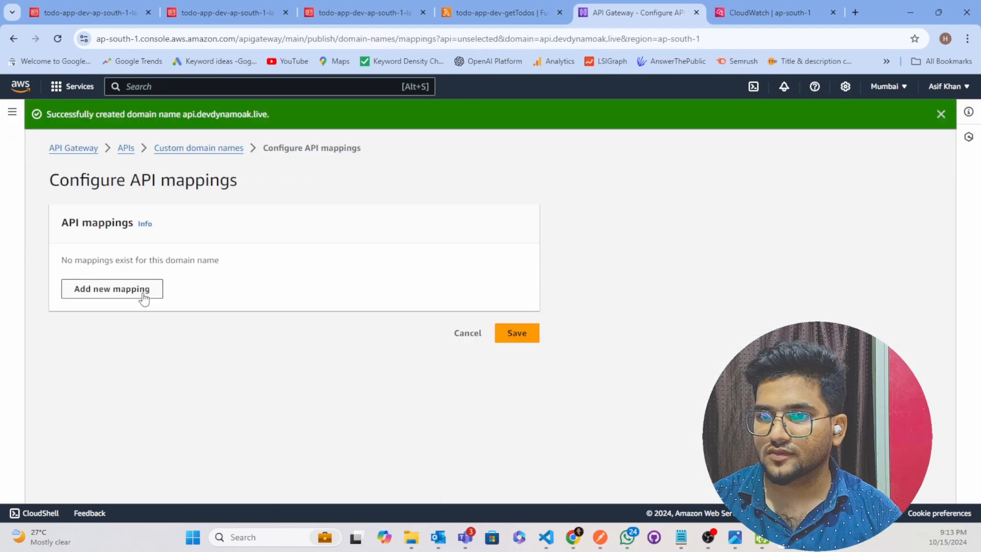
pyautogui.click(112, 288)
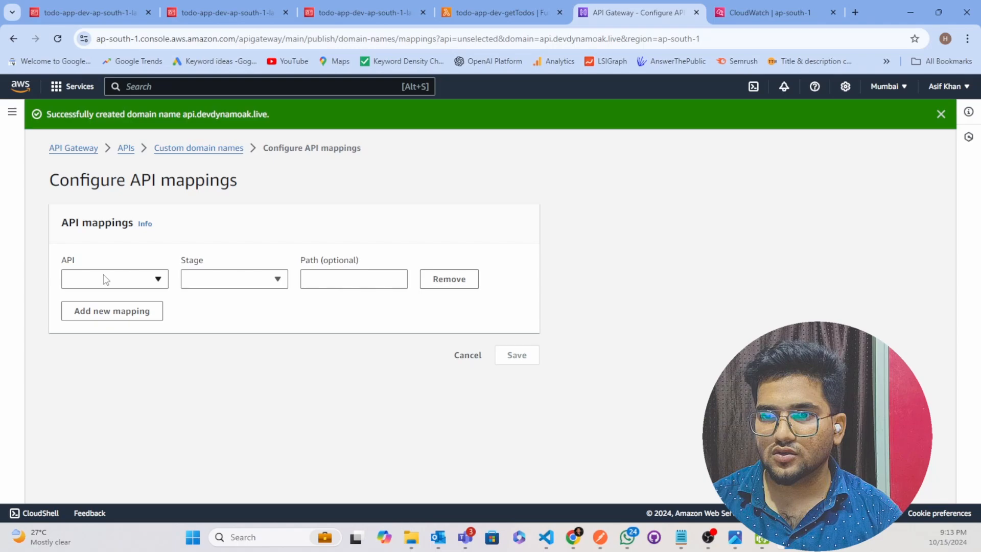
pyautogui.click(115, 279)
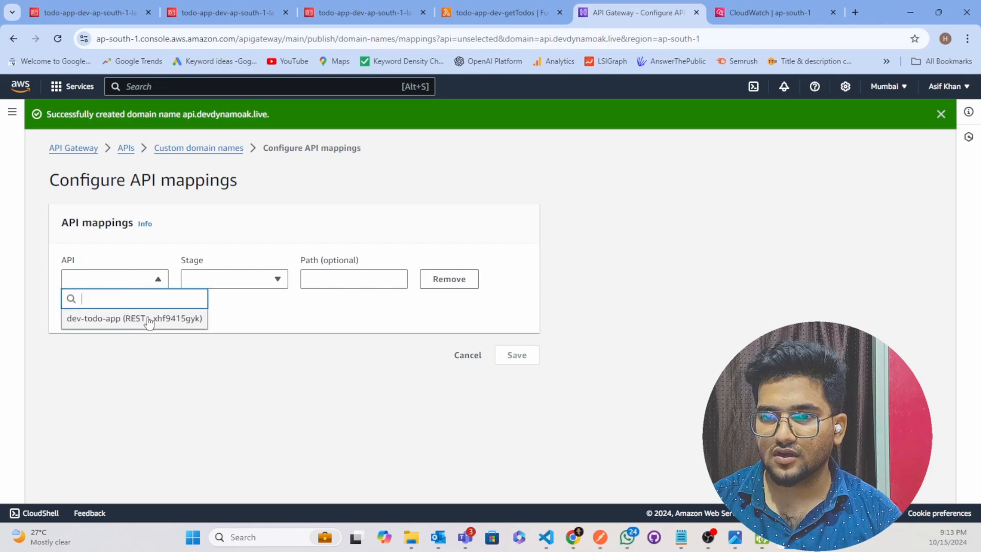
pyautogui.moveTo(135, 322)
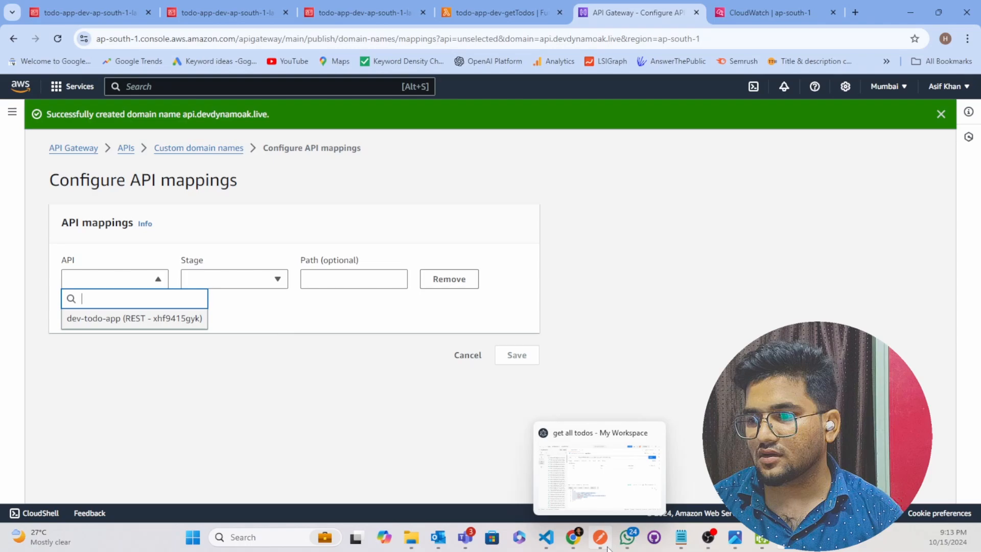
pyautogui.click(598, 465)
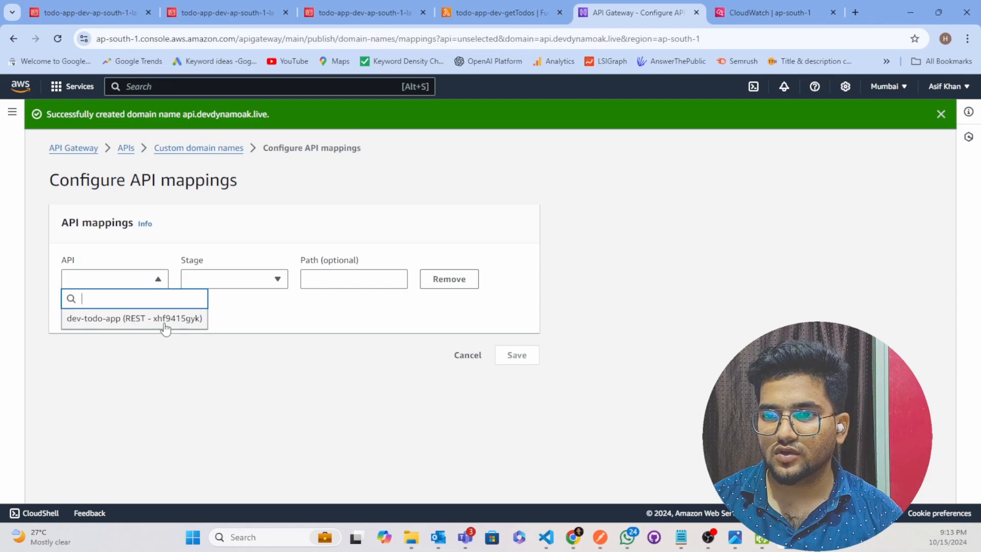
pyautogui.moveTo(185, 322)
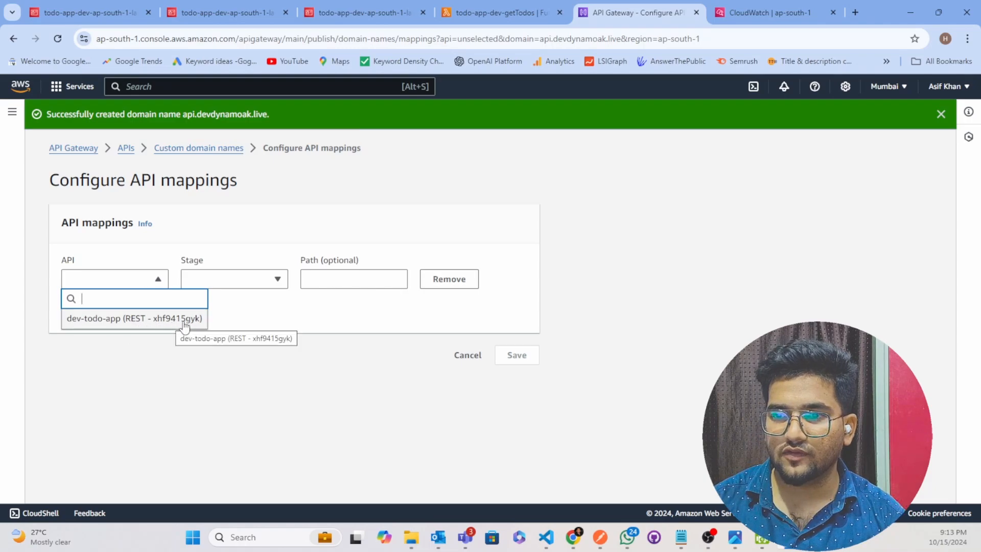
pyautogui.click(134, 318)
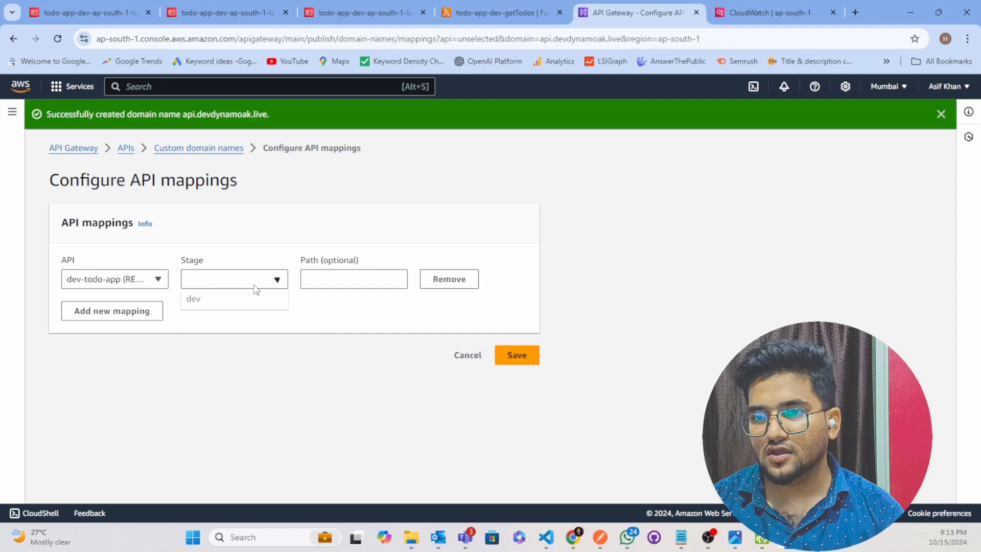
pyautogui.click(193, 299)
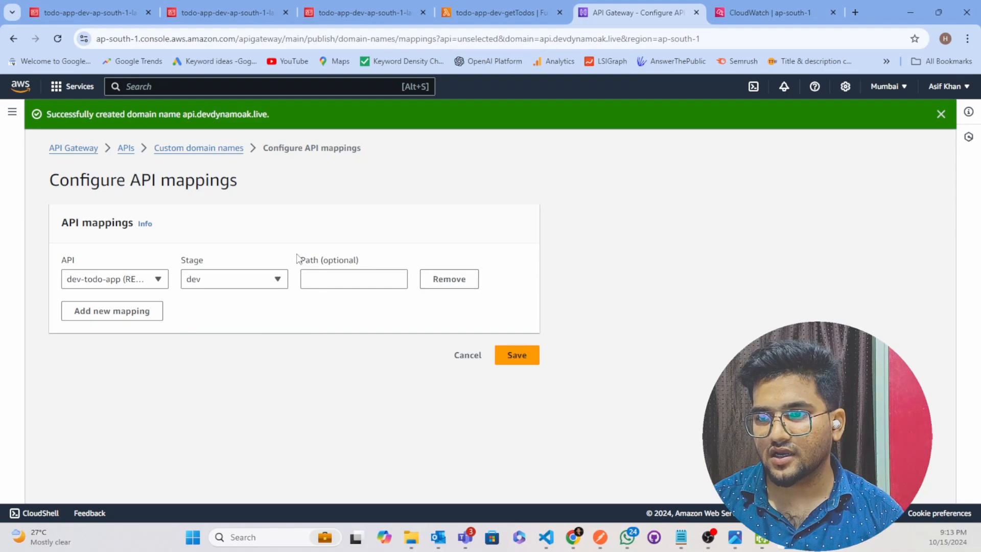
pyautogui.moveTo(517, 354)
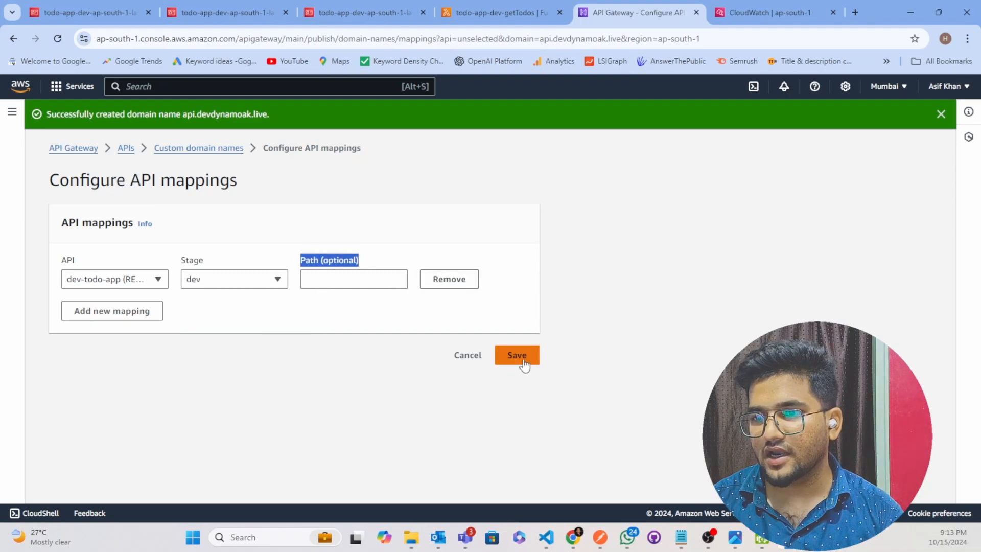
pyautogui.click(517, 354)
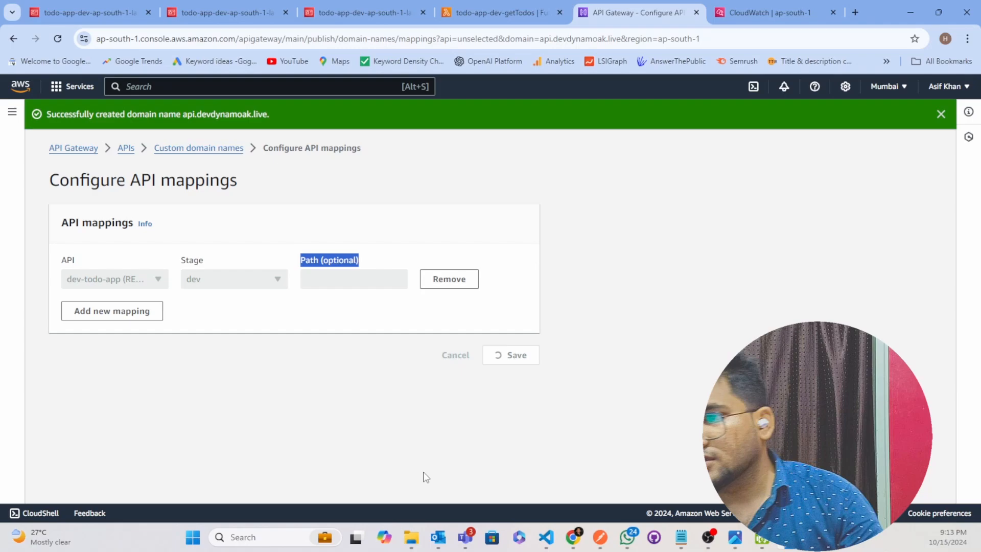
pyautogui.click(510, 354)
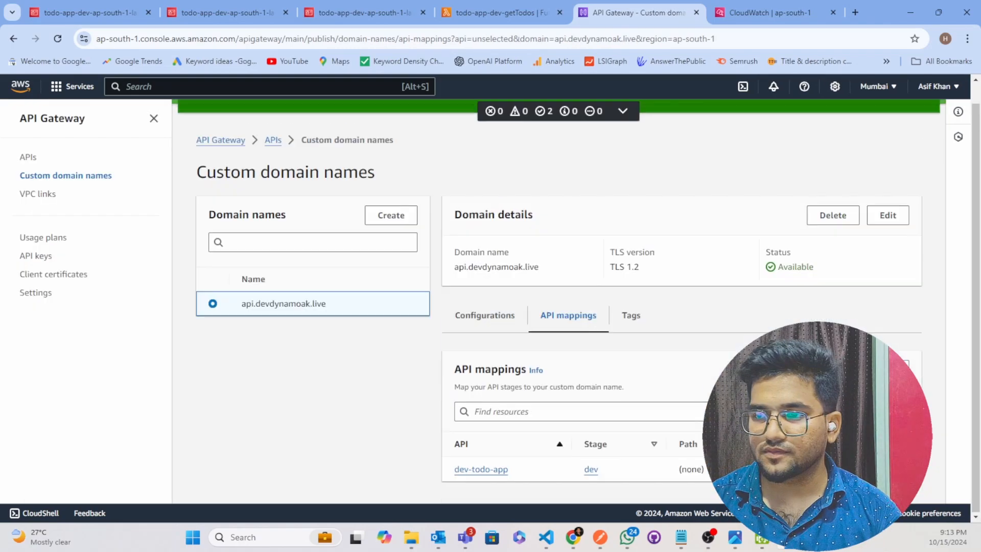
pyautogui.moveTo(431, 490)
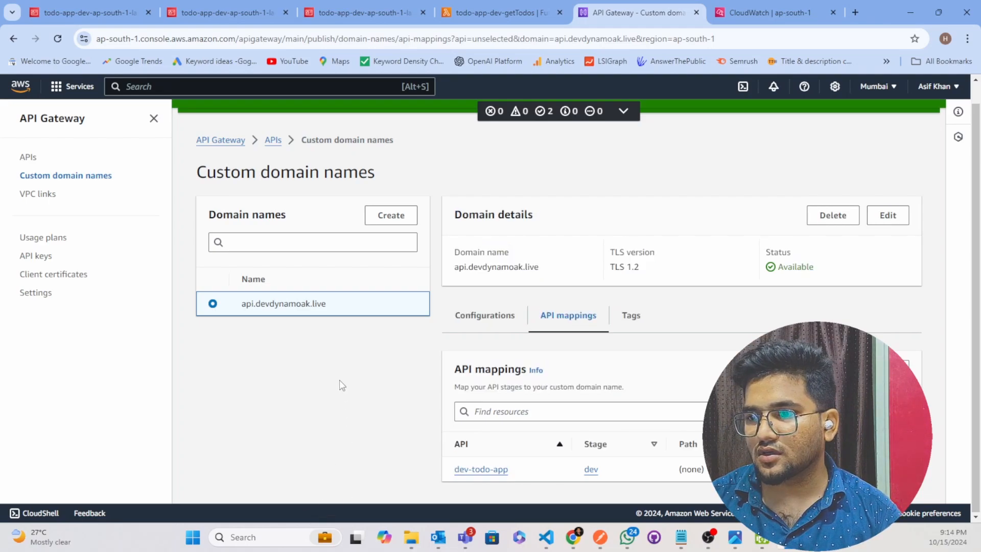
pyautogui.moveTo(425, 386)
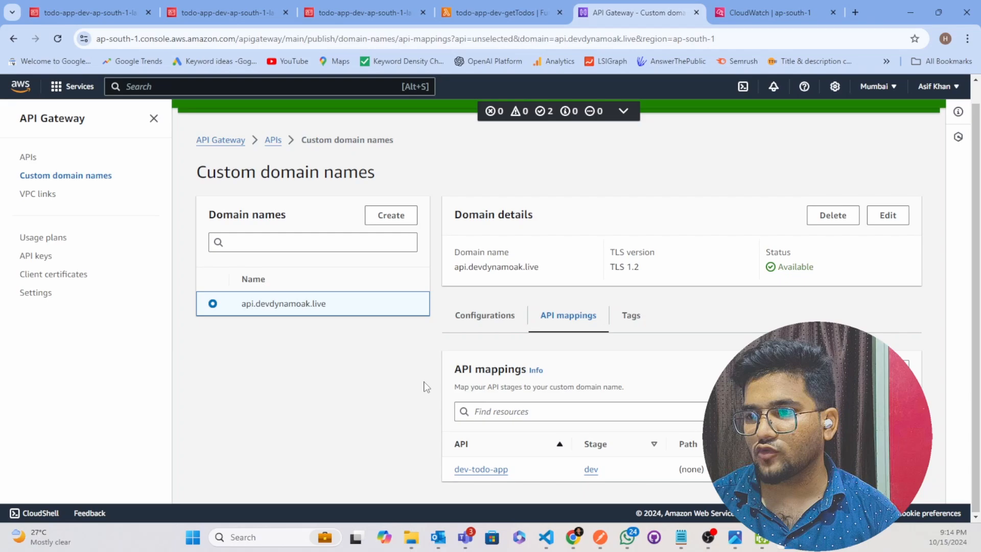
# Confirm getTodos' resource-based policy grants apigateway.amazonaws.com, then return to Postman.
pyautogui.click(501, 12)
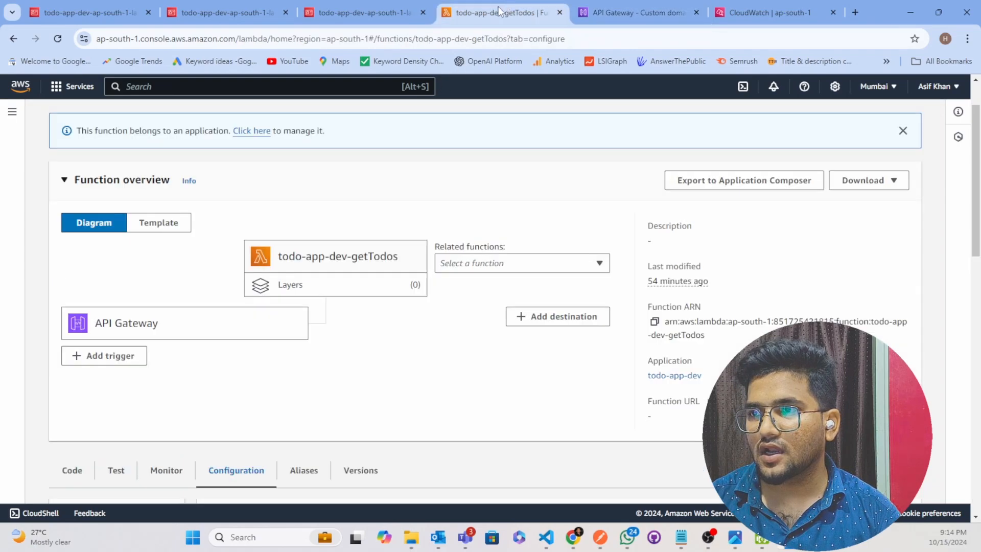
pyautogui.scroll(-3)
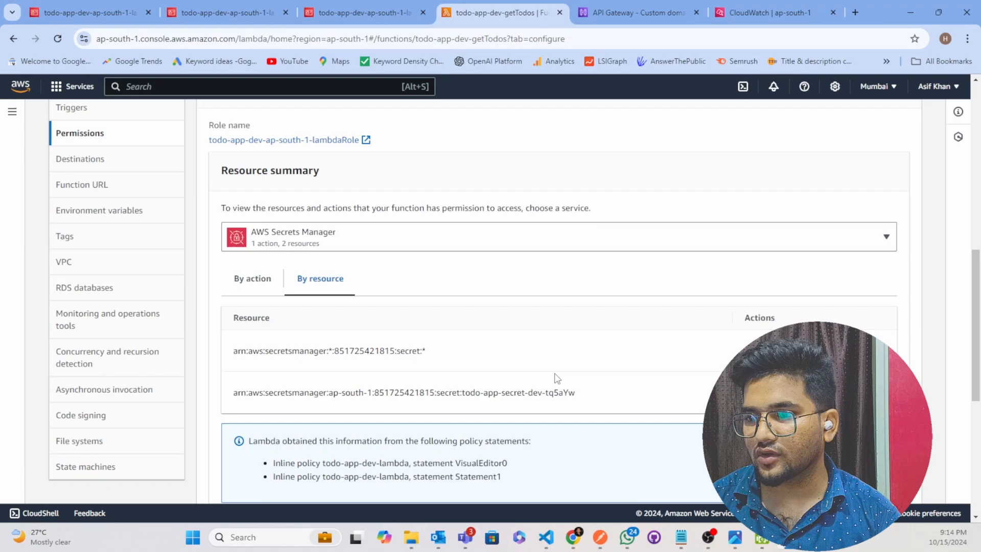
pyautogui.scroll(-3)
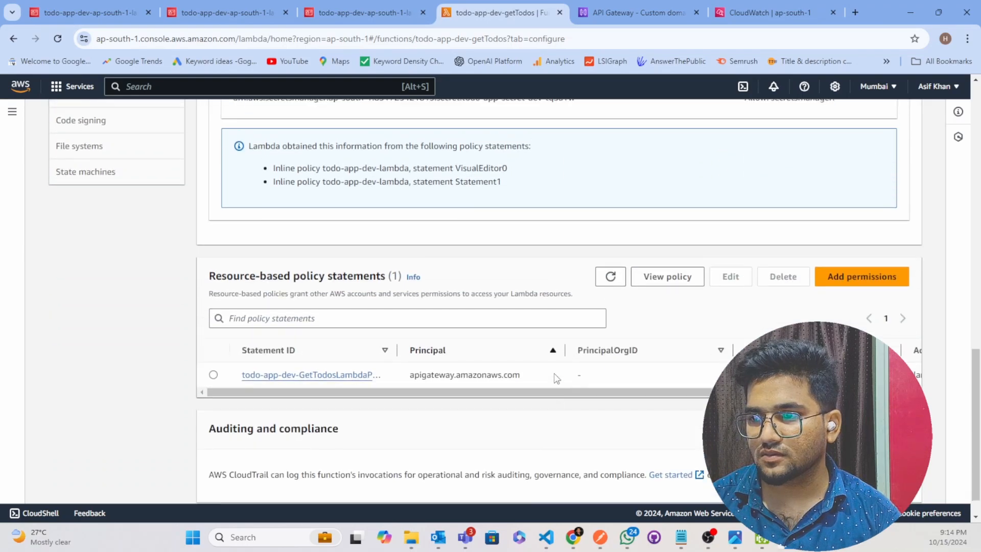
pyautogui.click(599, 536)
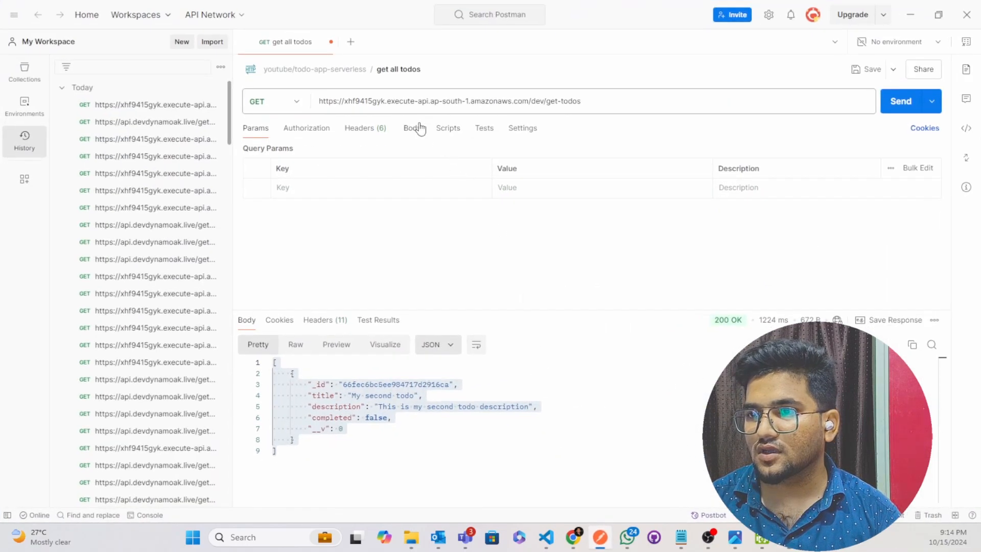
# Select the execute-api host portion of the get-todos request URL for copying.
pyautogui.tripleClick(449, 101)
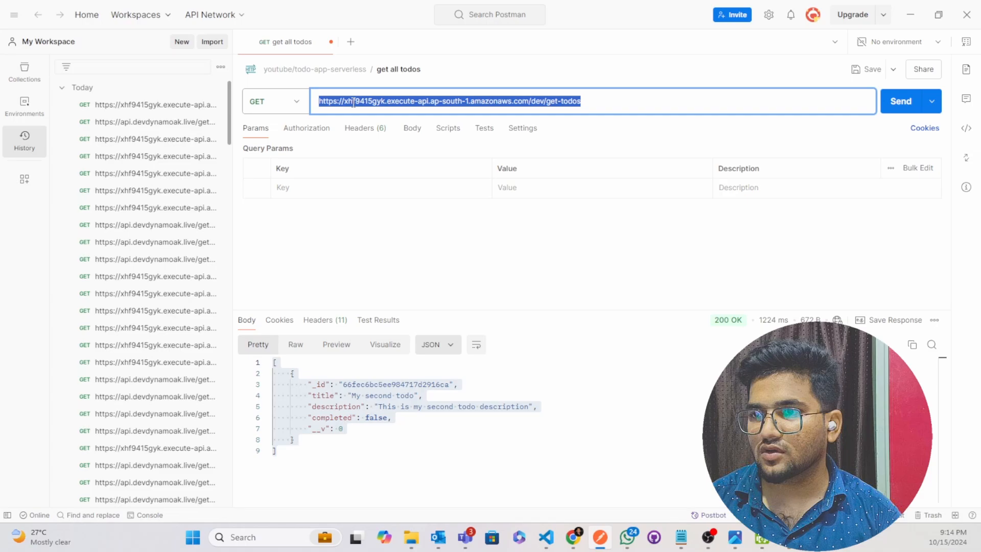
pyautogui.click(527, 102)
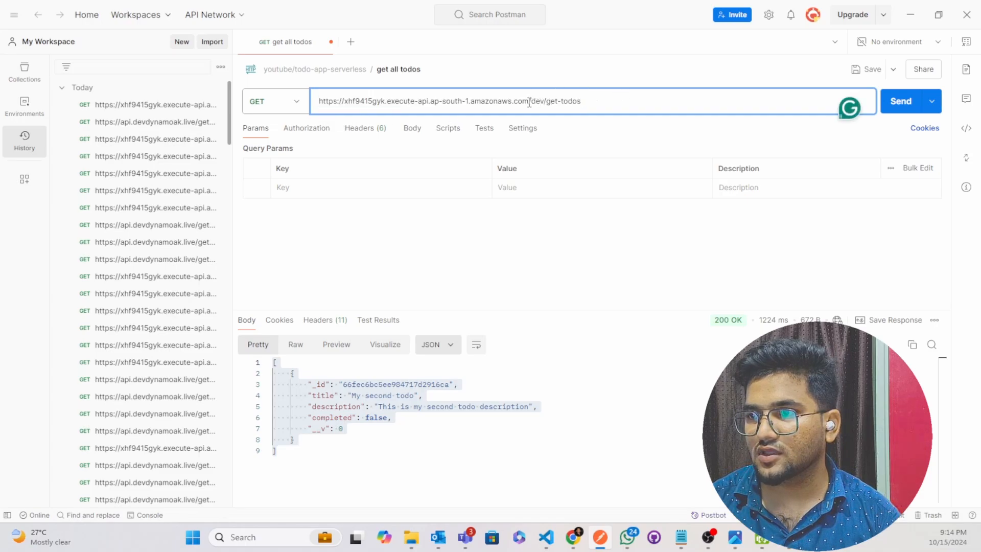
pyautogui.doubleClick(422, 101)
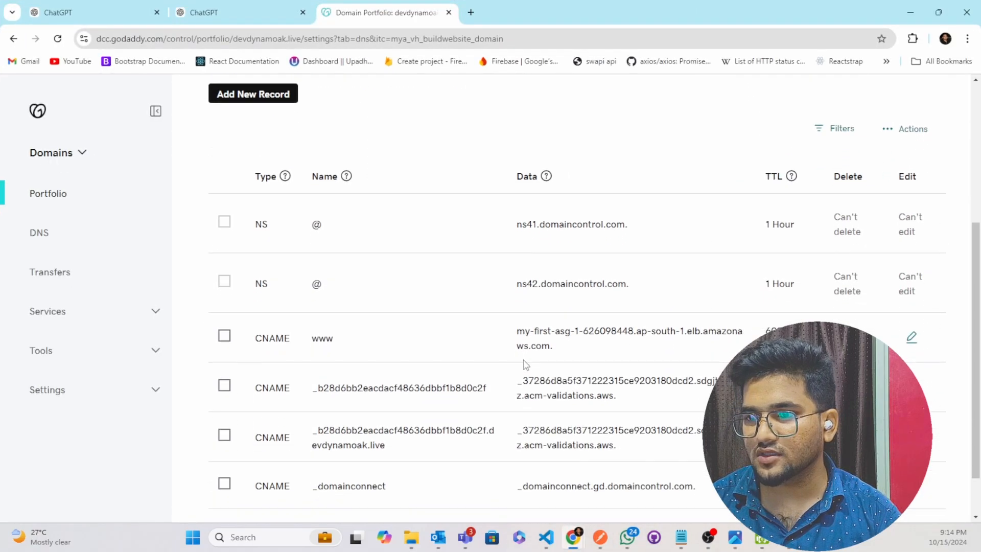
# Add a CNAME record named api for devdynamoak.live targeting the todo API's execute-api host.
pyautogui.scroll(3)
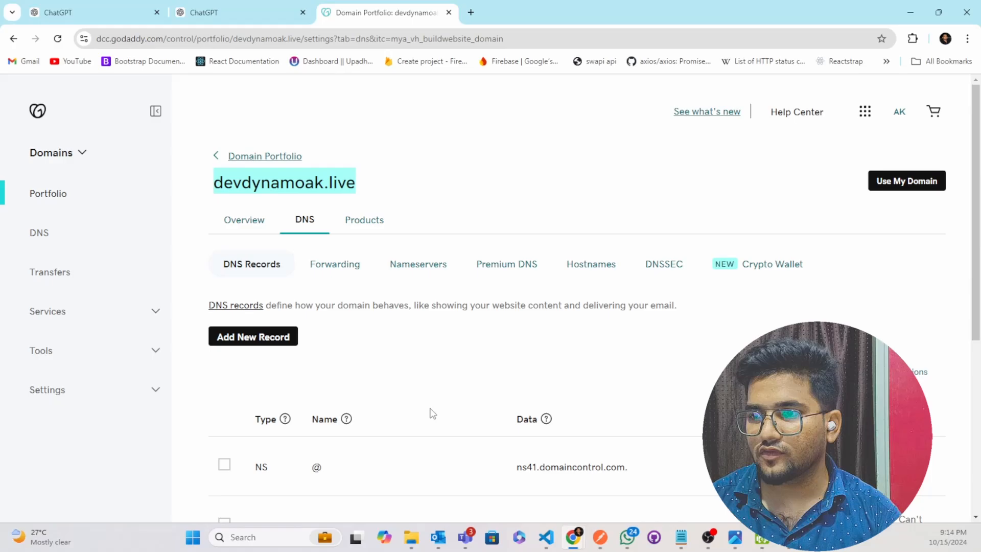
pyautogui.click(252, 336)
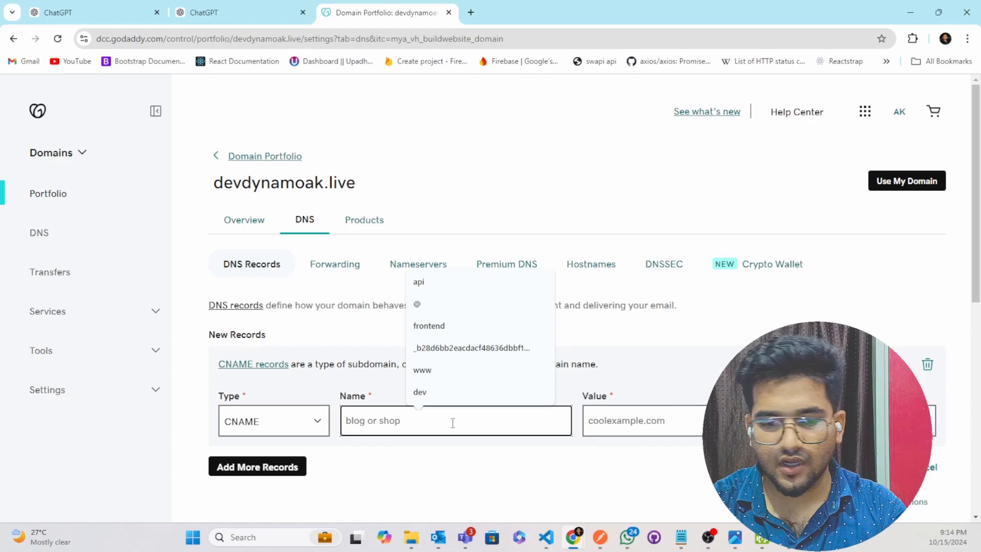
pyautogui.click(418, 282)
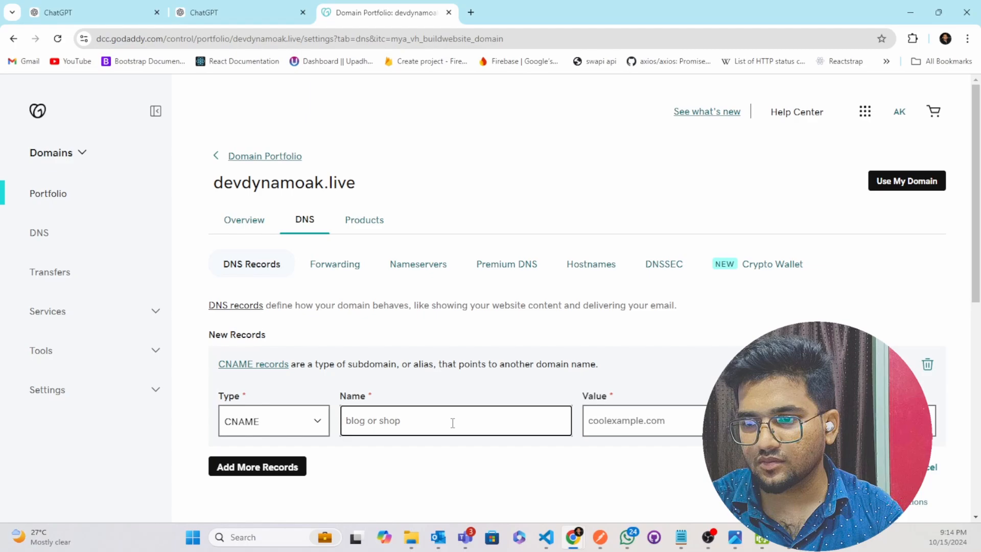
pyautogui.write('api')
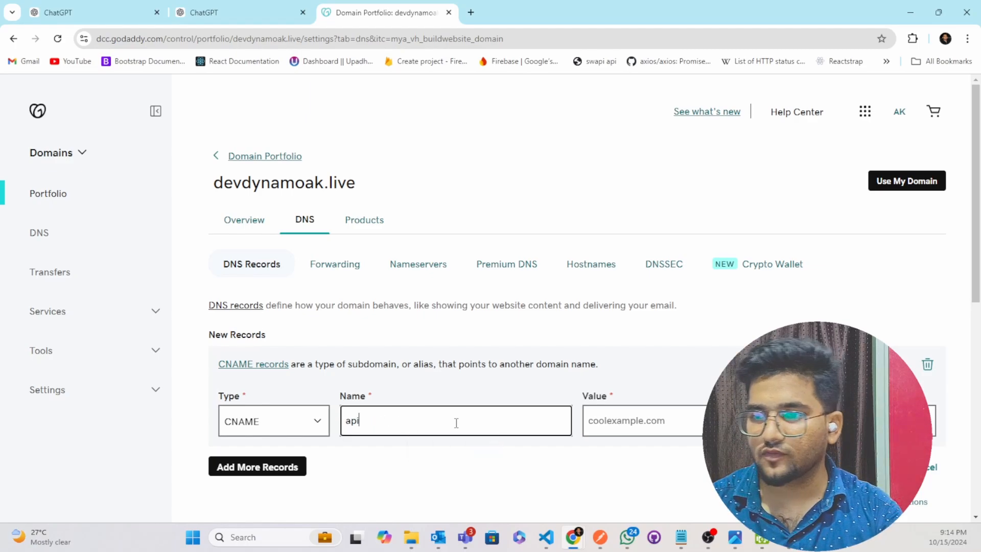
pyautogui.click(642, 419)
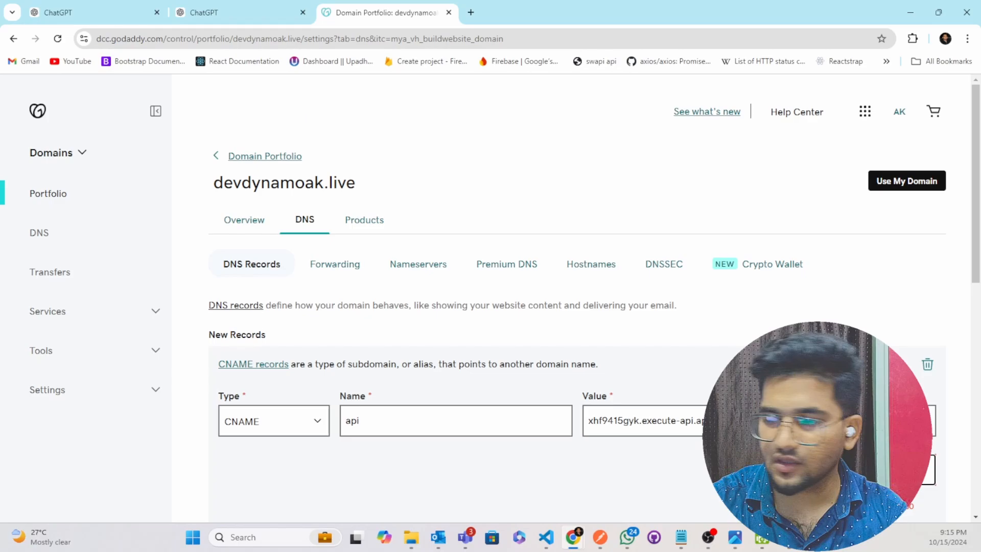
pyautogui.scroll(-3)
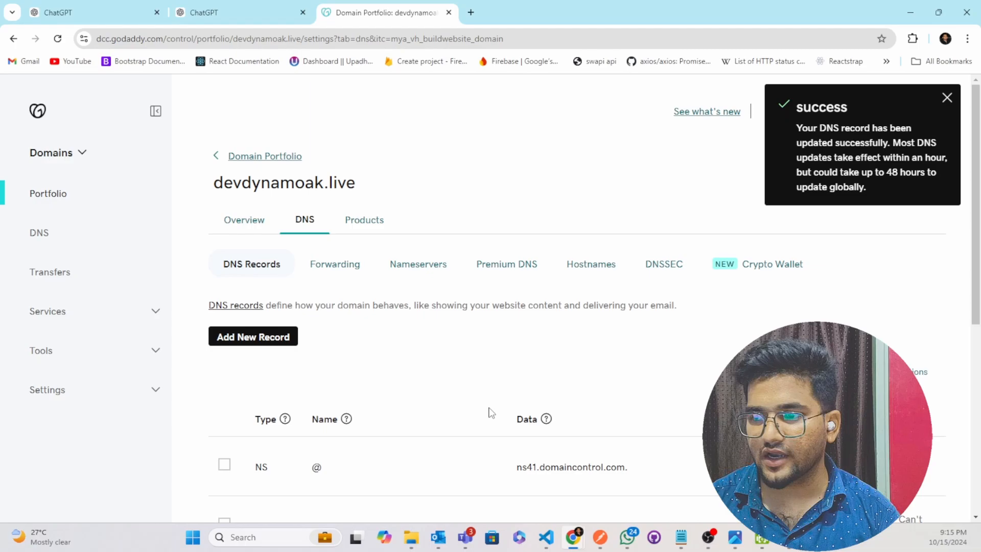
# Reopen the api CNAME record for editing and switch to API Gateway's api.devdynamoak.live details.
pyautogui.scroll(-3)
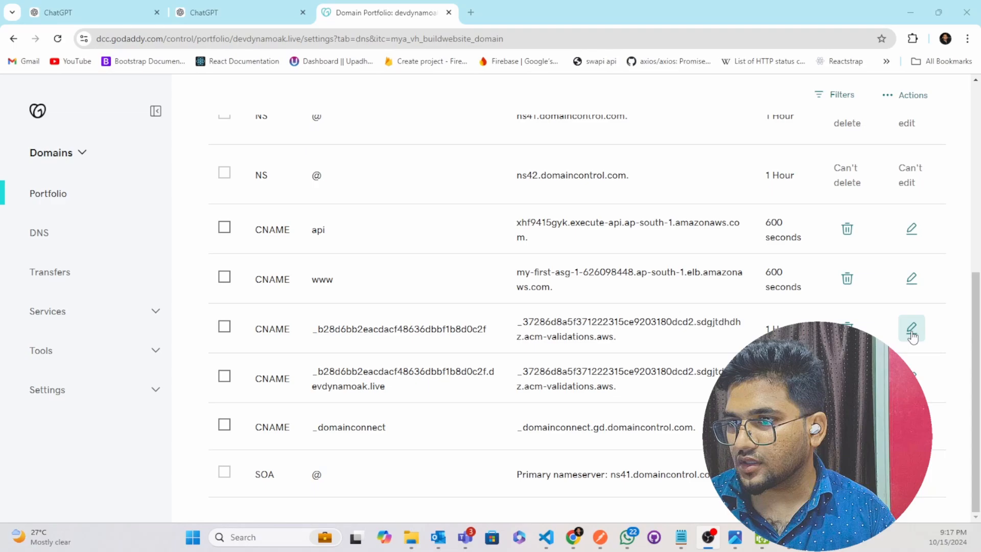
pyautogui.click(911, 328)
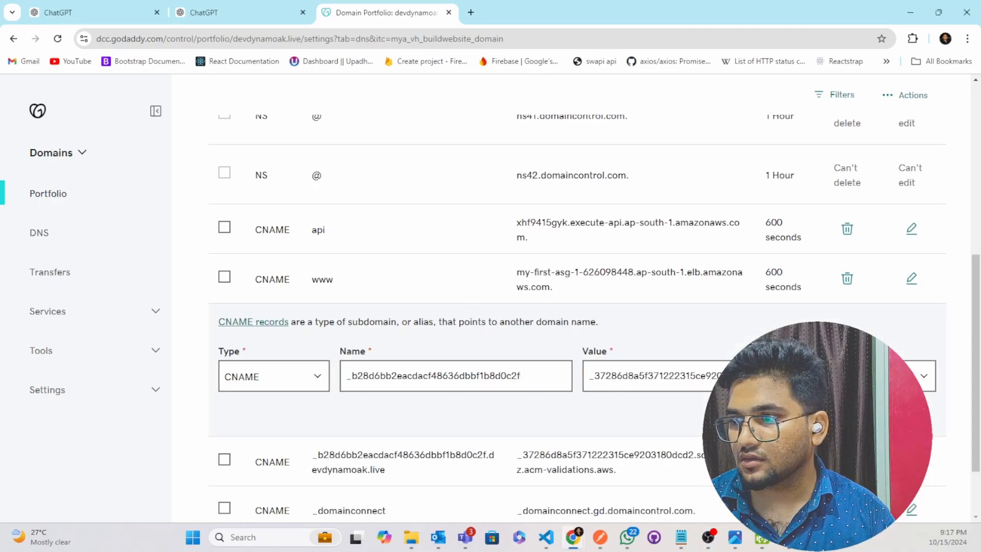
pyautogui.click(910, 228)
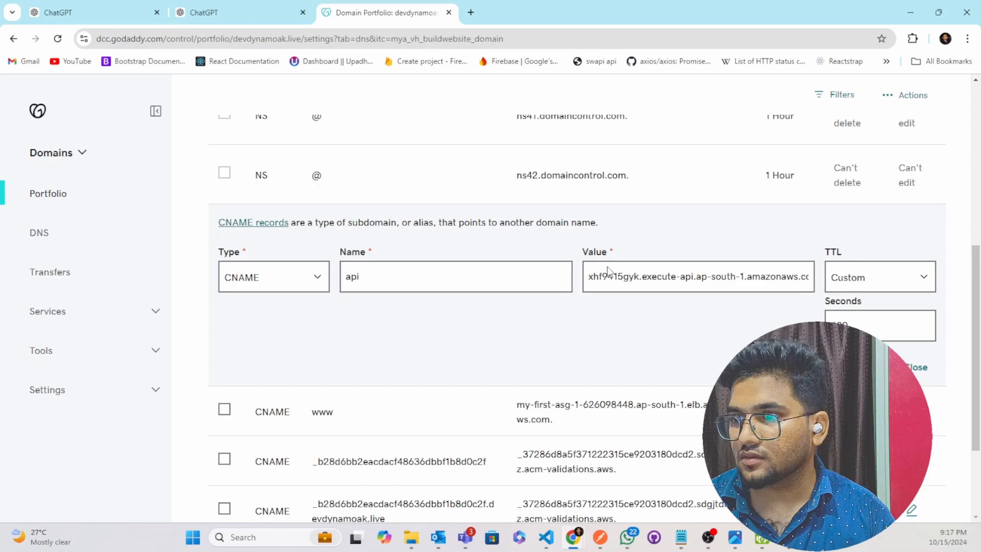
pyautogui.click(637, 12)
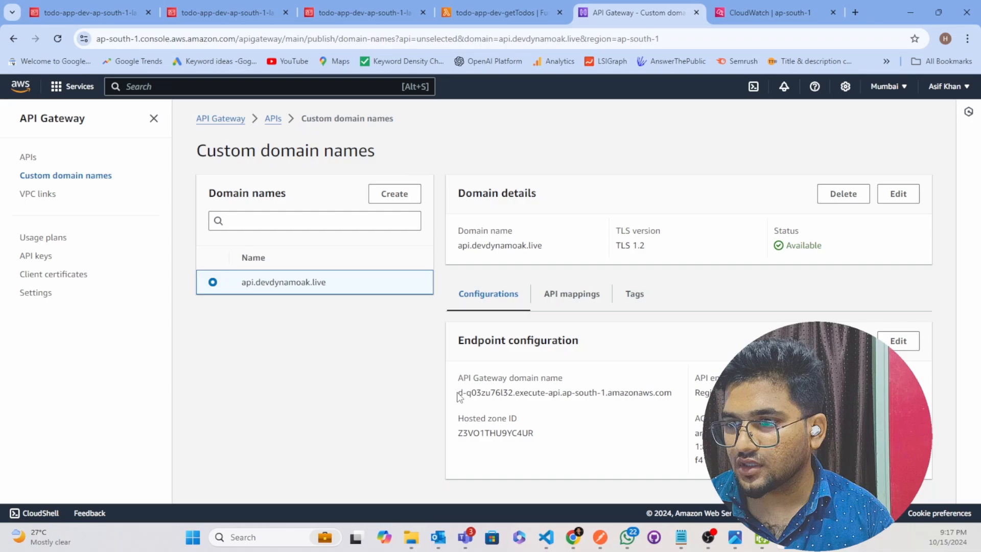
# Select the d-q03zu76l32 API Gateway domain name of api.devdynamoak.live for copying.
pyautogui.doubleClick(563, 393)
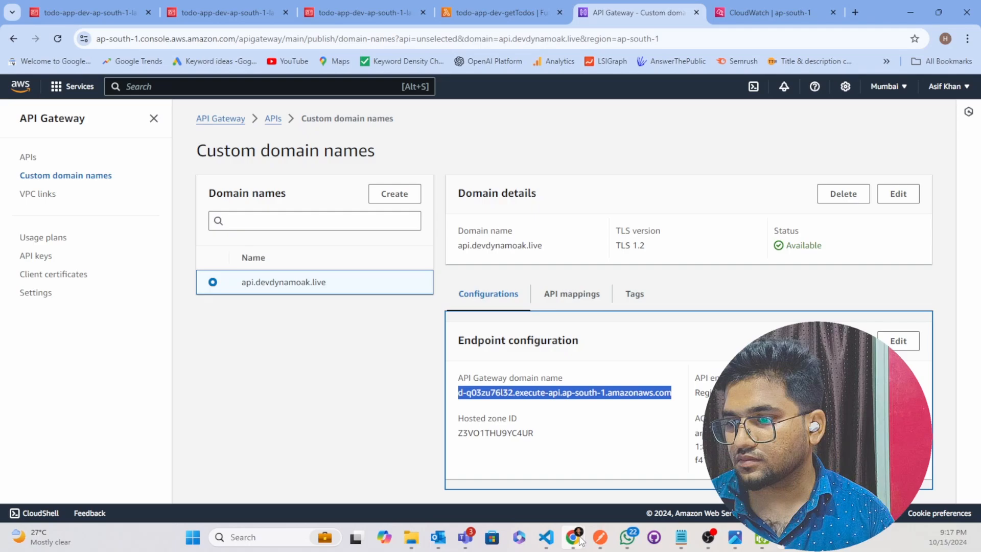
pyautogui.moveTo(572, 536)
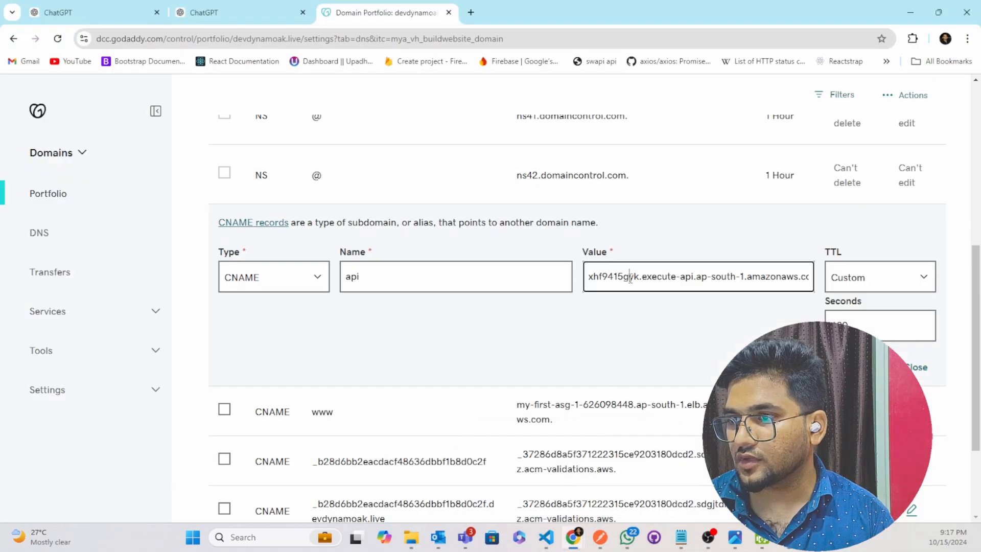
# Repoint the api CNAME at d-q03zu76l32.execute-api.ap-south-1.amazonaws.com, save, and move to Postman.
pyautogui.write('3zu76l32.execute-api.ap-south-1.amazonaws.com')
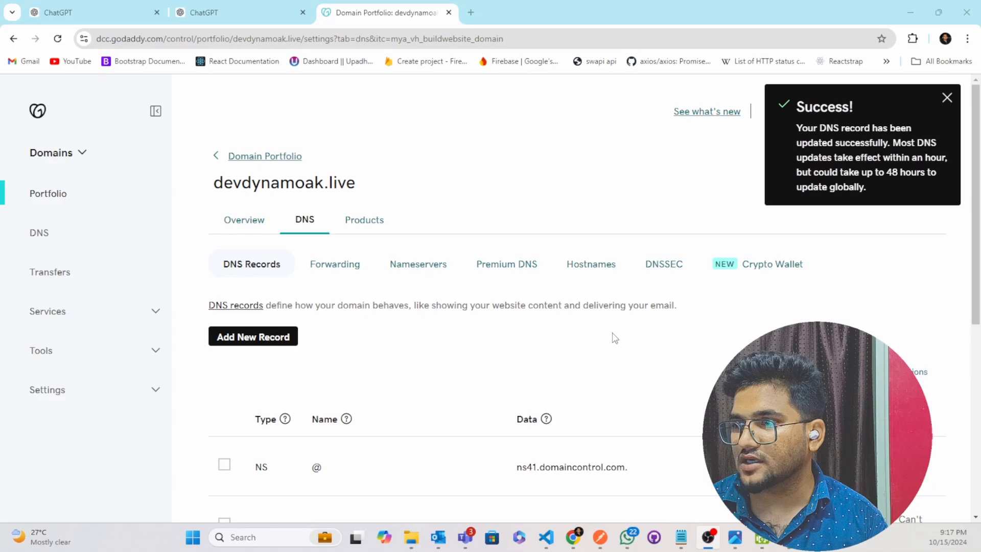
pyautogui.moveTo(598, 537)
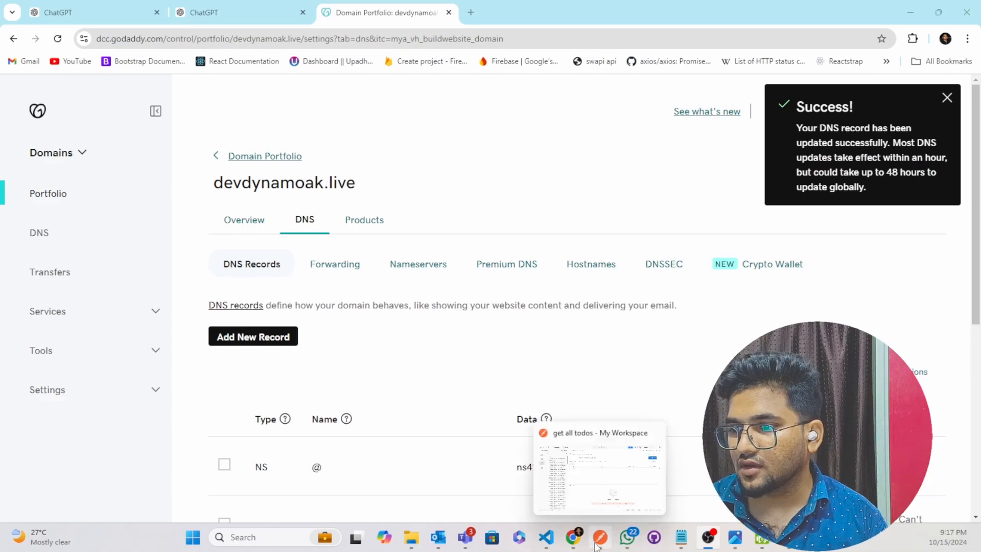
pyautogui.click(598, 469)
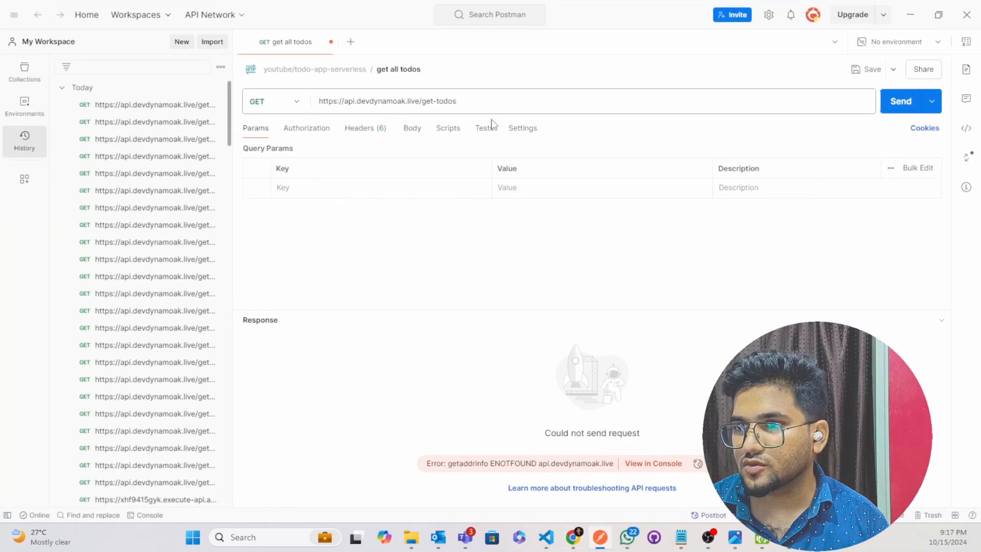
pyautogui.click(900, 101)
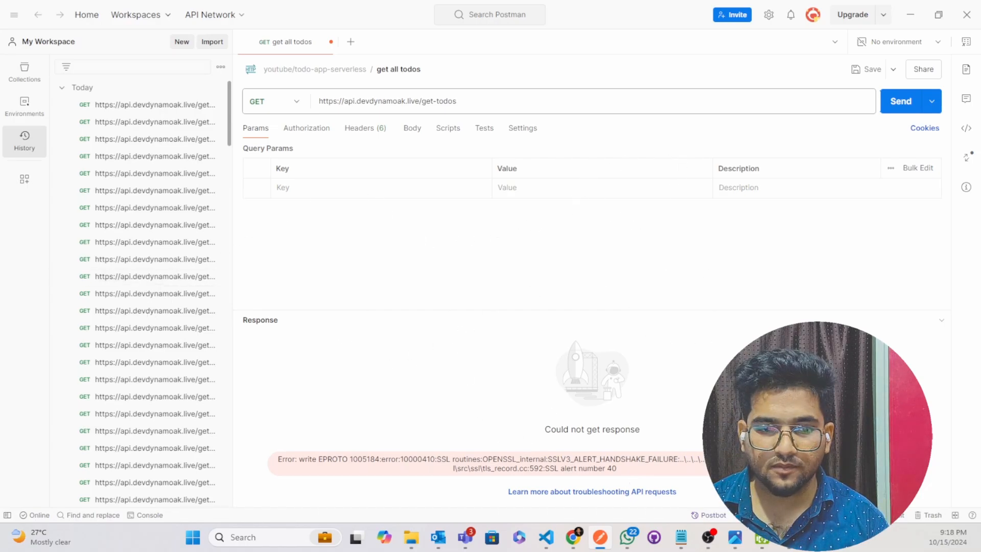
pyautogui.click(899, 101)
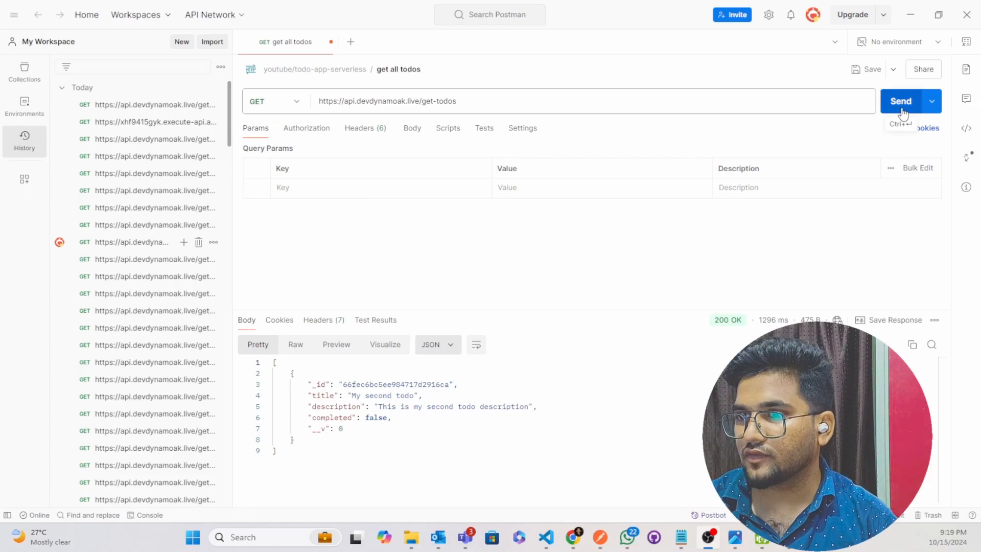
pyautogui.click(901, 102)
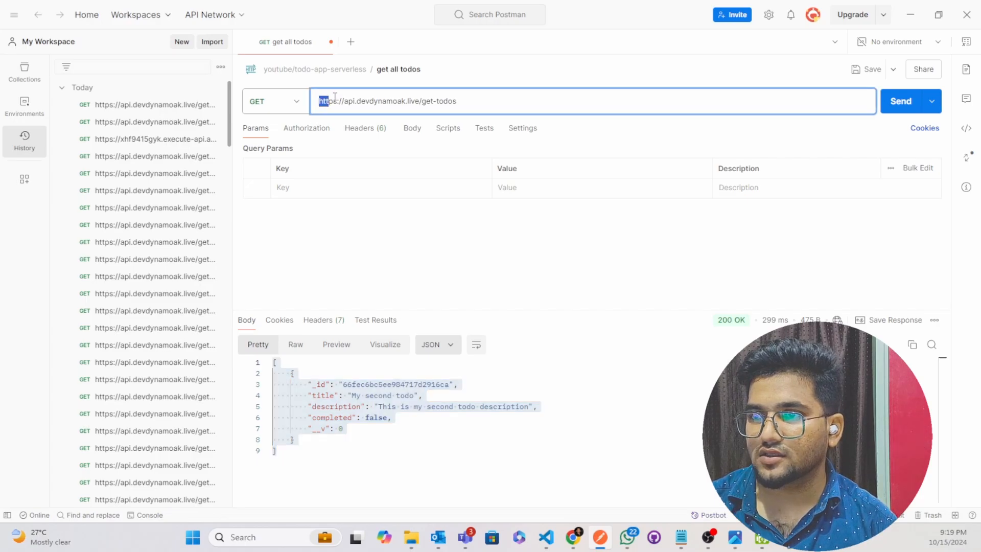
pyautogui.tripleClick(388, 101)
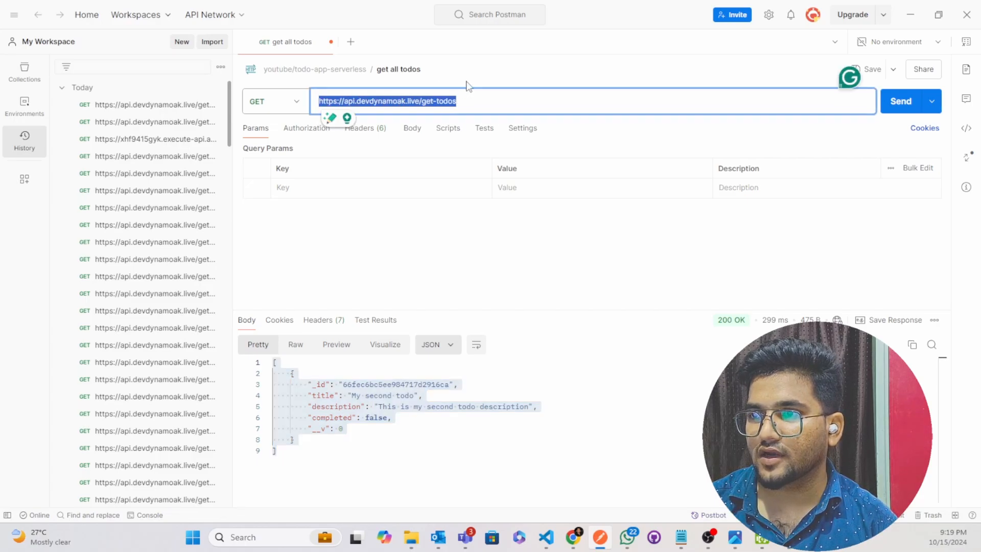
pyautogui.click(330, 101)
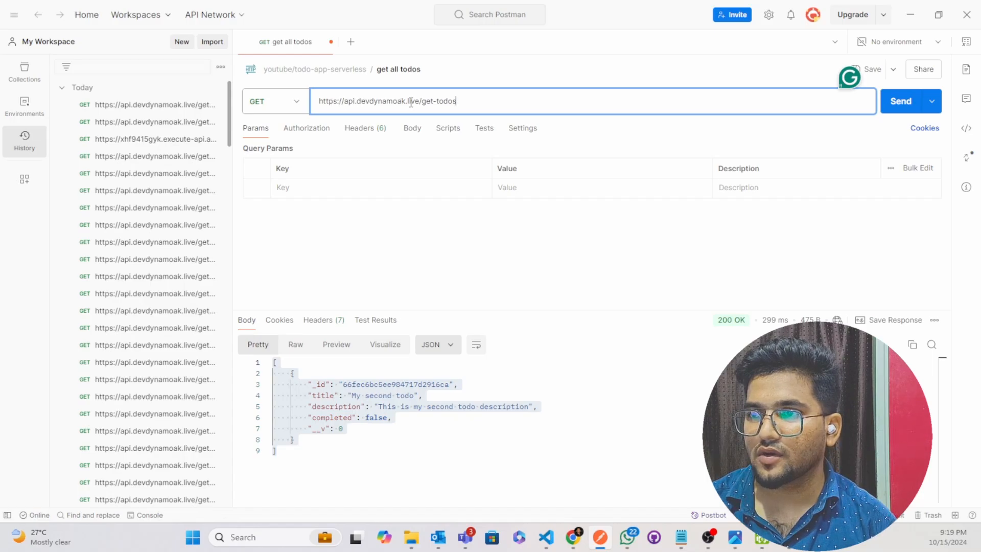
pyautogui.doubleClick(435, 101)
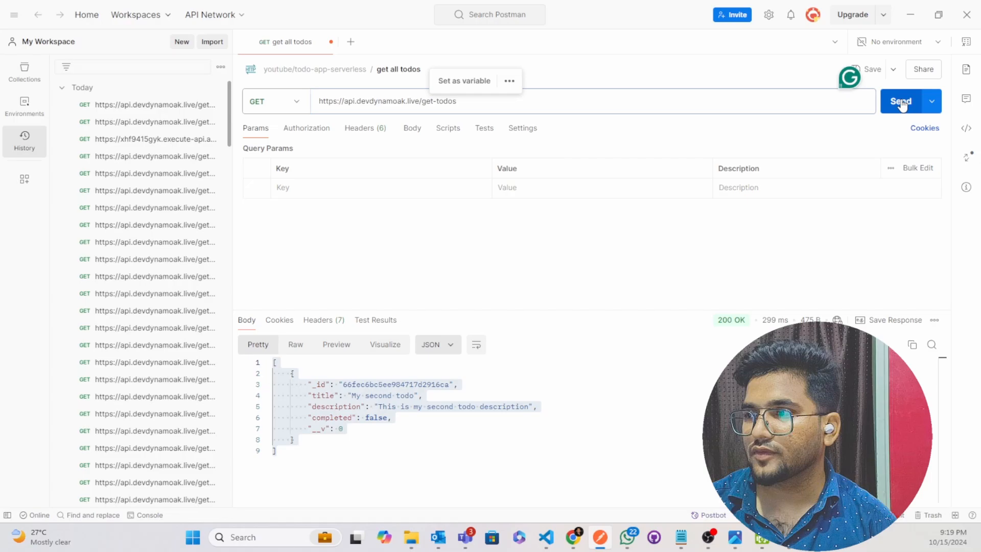
pyautogui.click(901, 101)
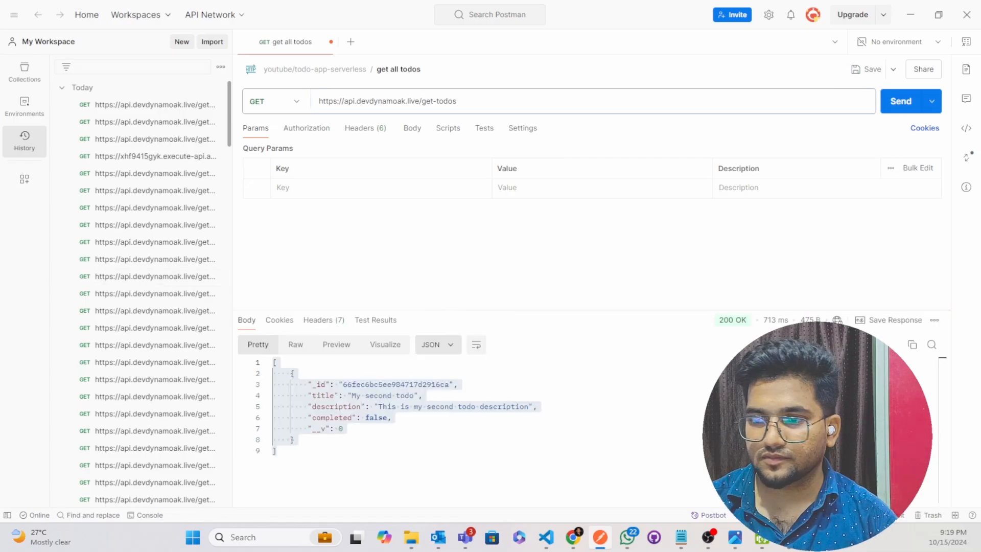